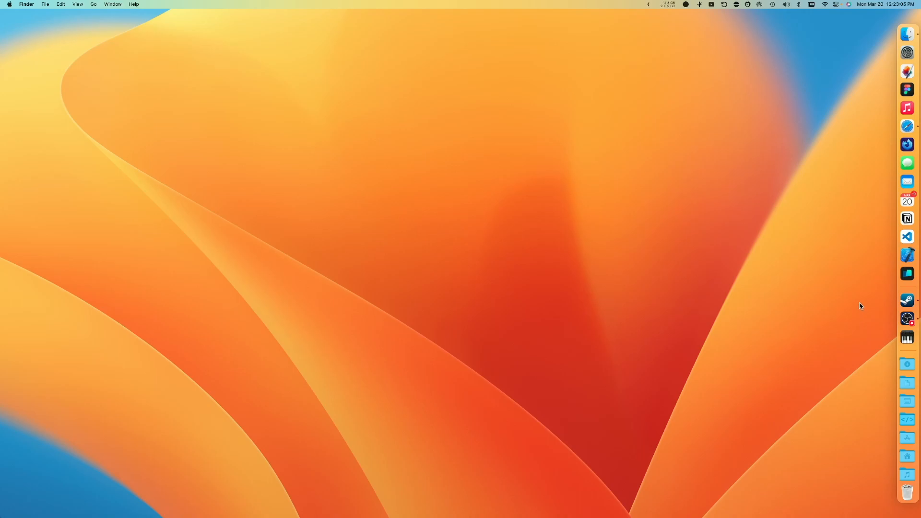
pyautogui.moveTo(249, 94)
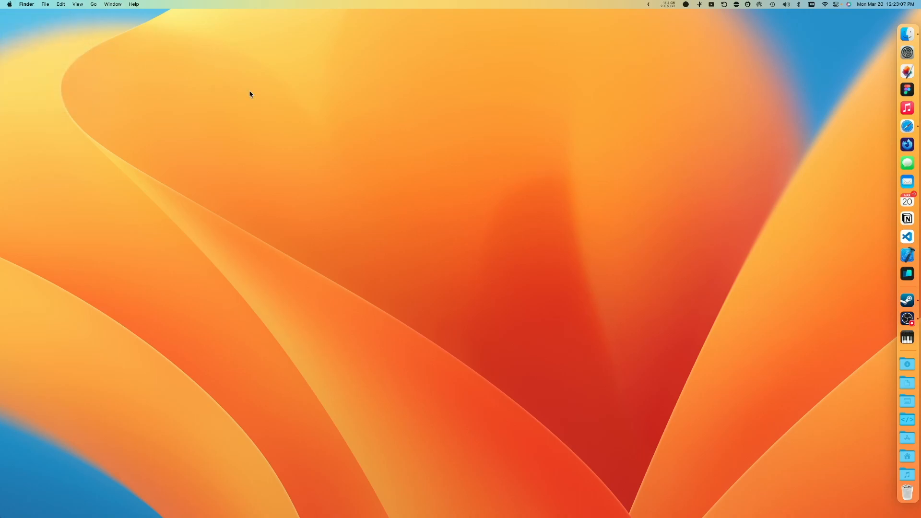
# Check the Mac's chip details, then launch Hyper by searching 'term' in Raycast
pyautogui.click(8, 4)
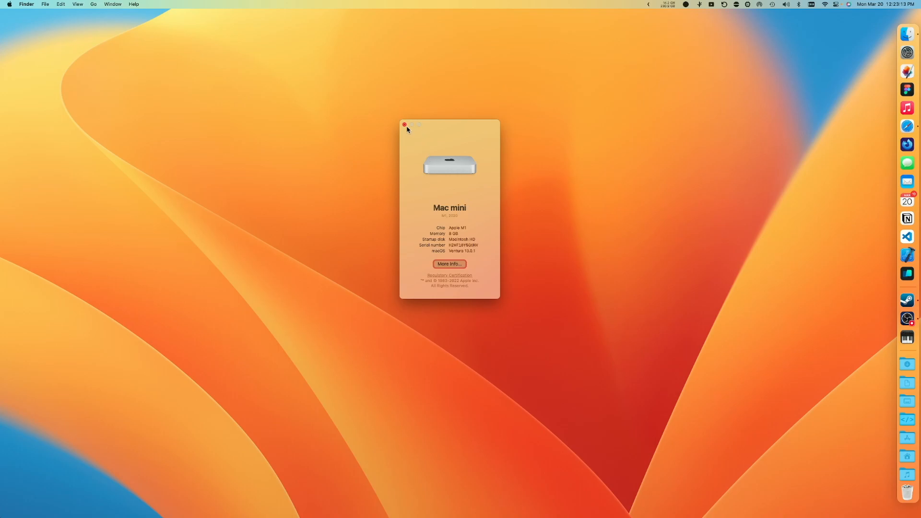
pyautogui.click(404, 125)
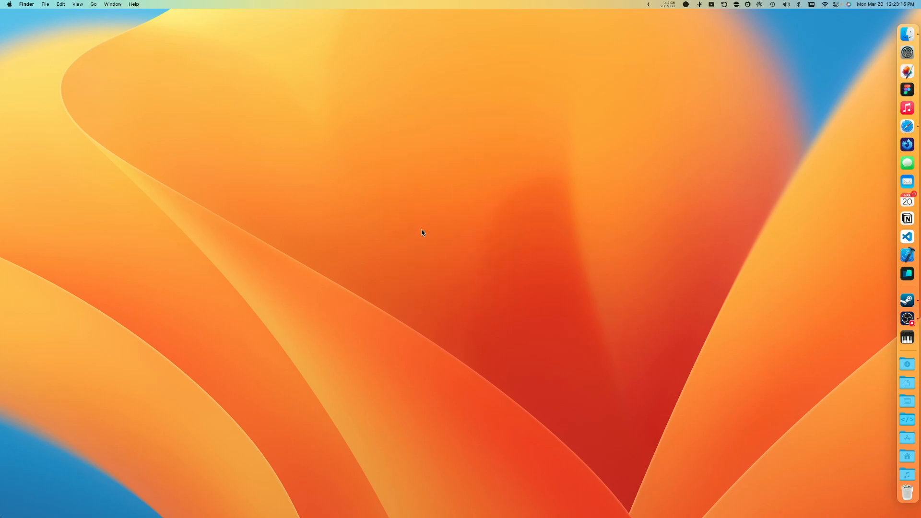
pyautogui.moveTo(425, 229)
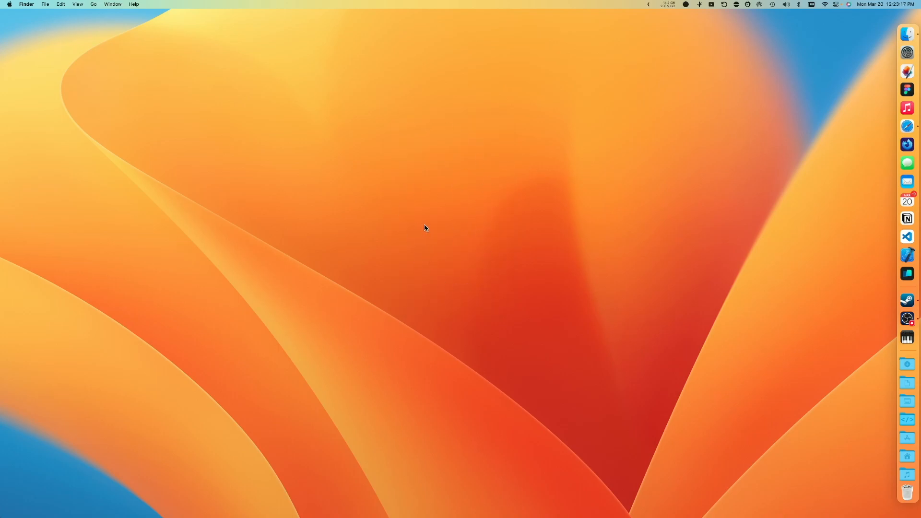
pyautogui.moveTo(653, 314)
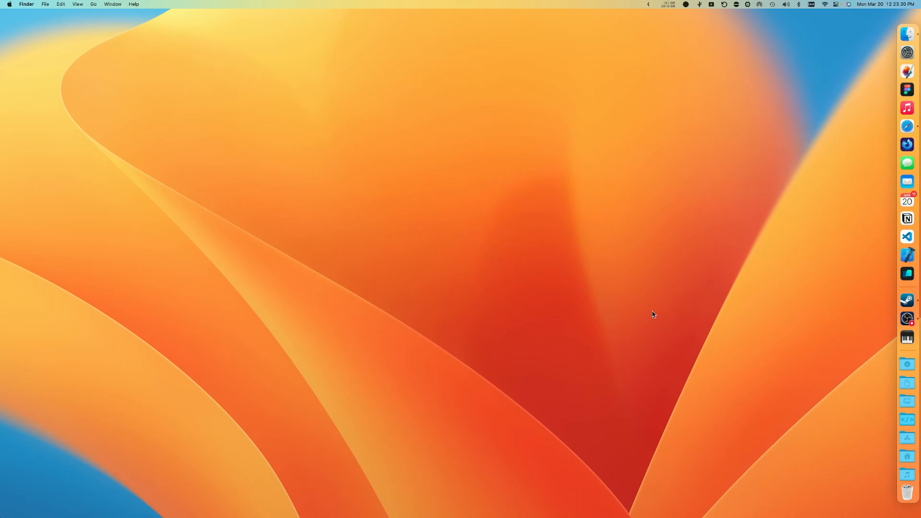
pyautogui.moveTo(795, 291)
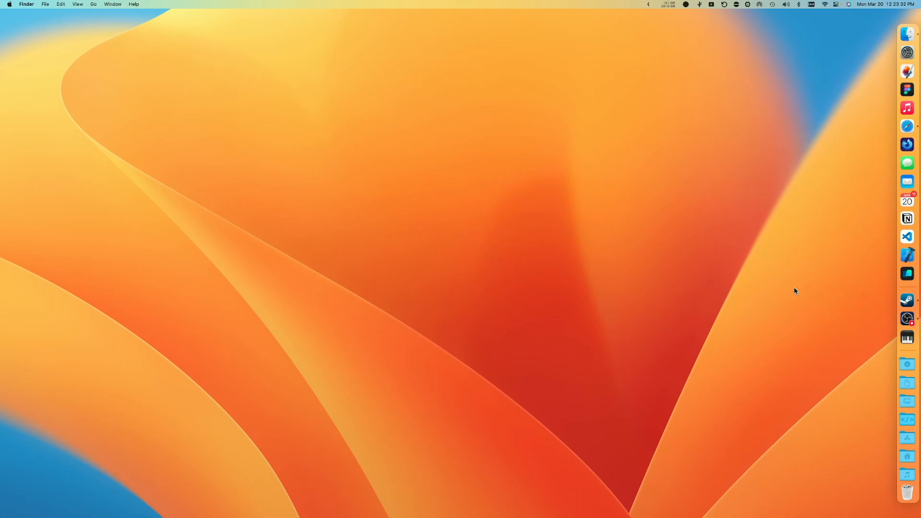
pyautogui.moveTo(879, 231)
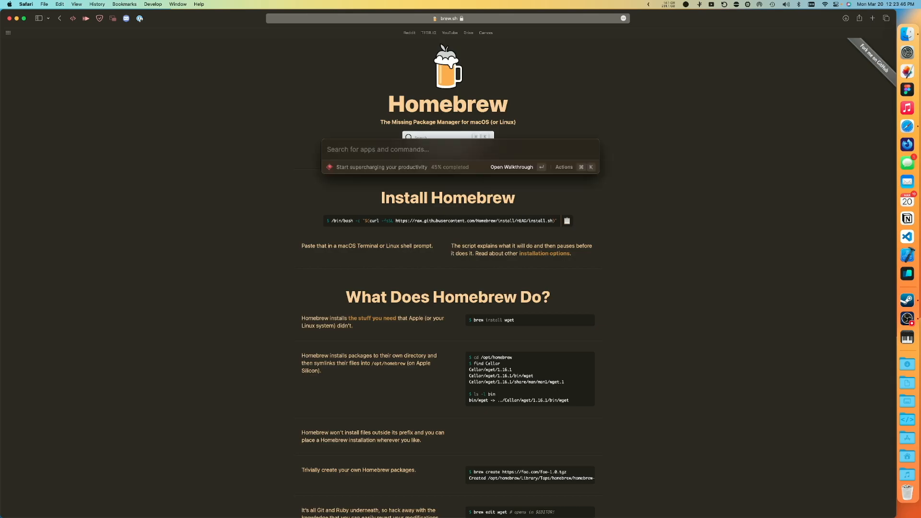
pyautogui.write('term')
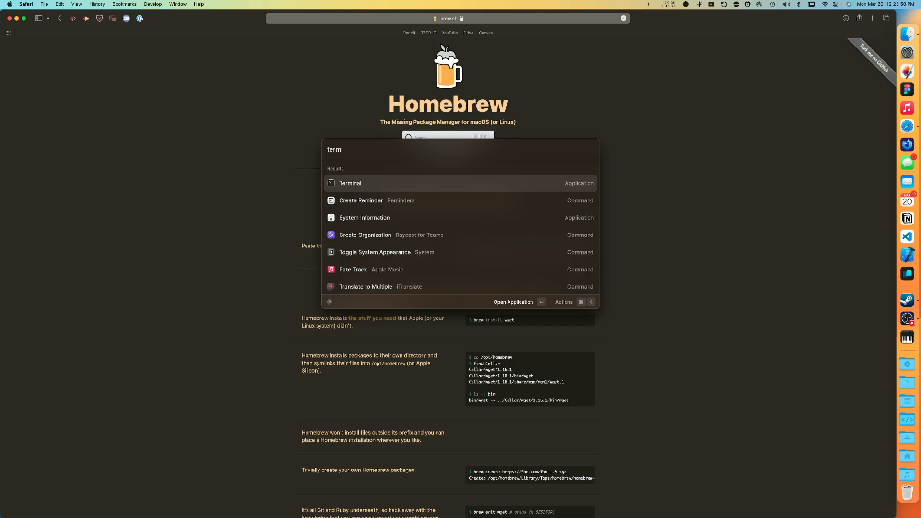
pyautogui.click(350, 183)
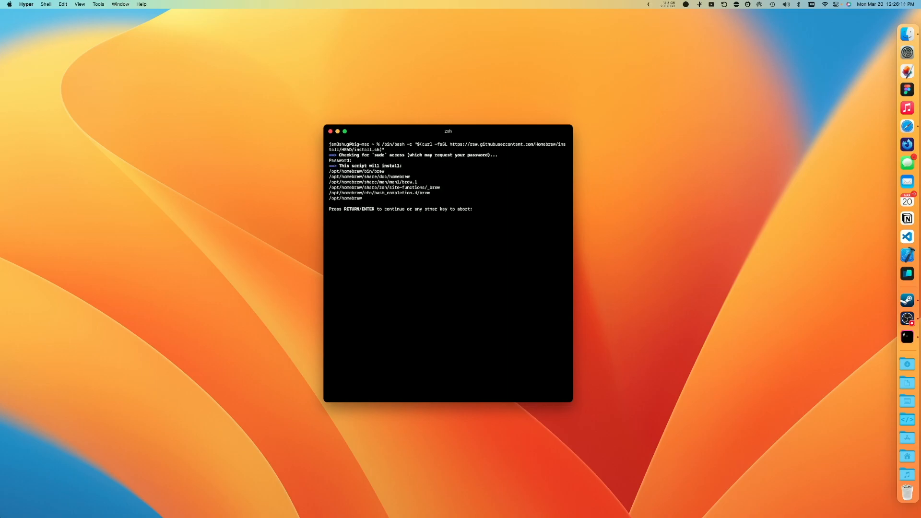
# Let the Homebrew installer proceed past its prompts, then run brew help to verify
pyautogui.press('Return')
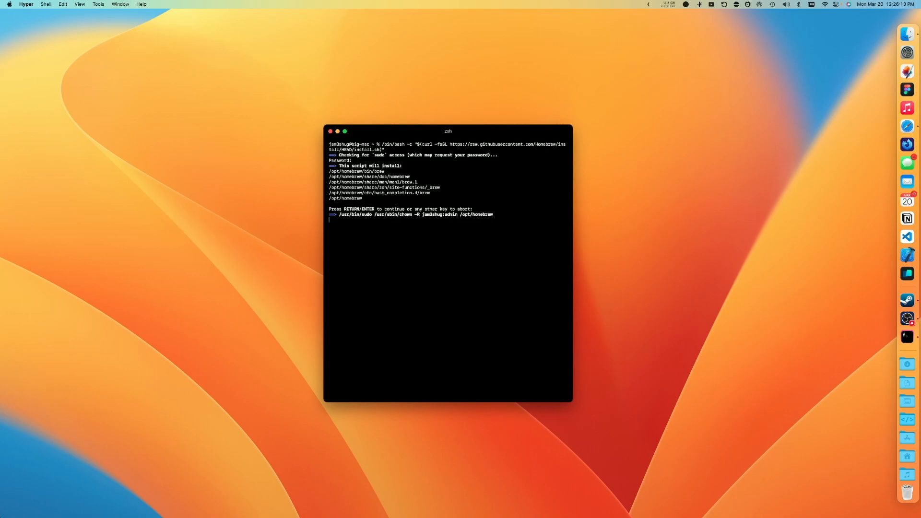
pyautogui.press('return')
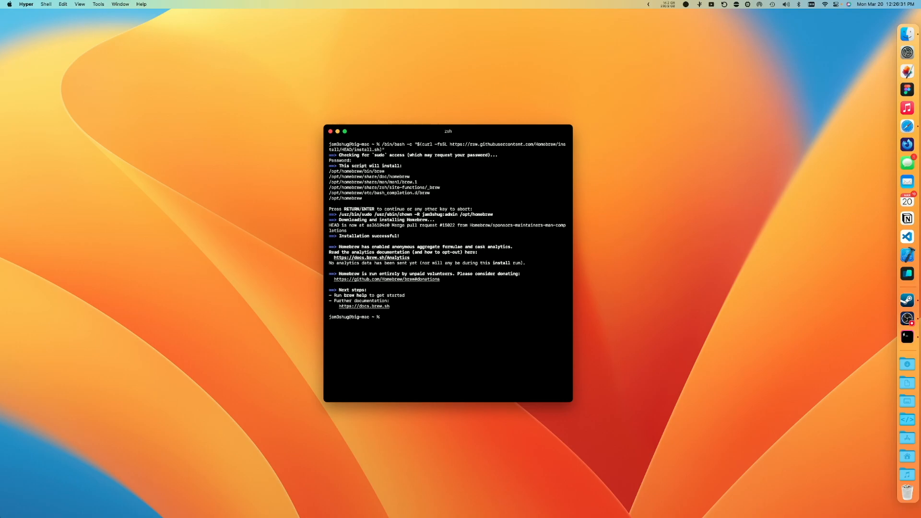
pyautogui.write('brew help')
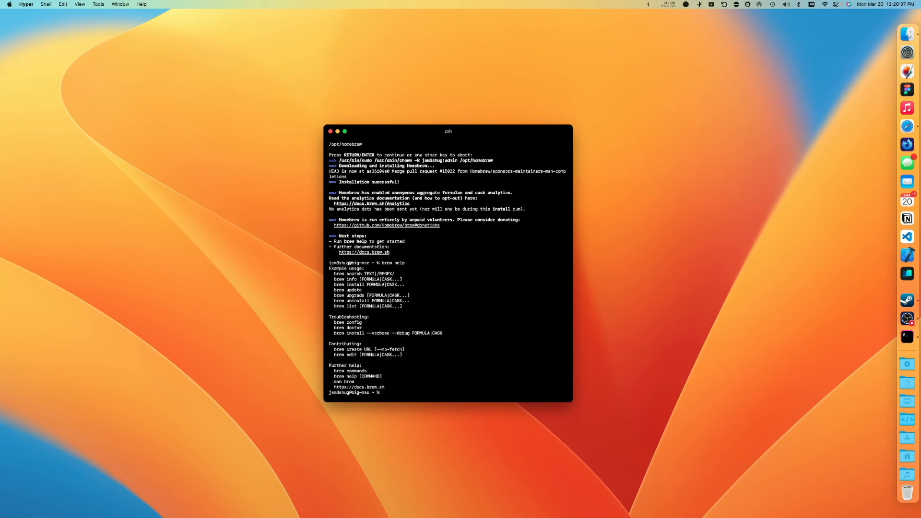
pyautogui.write('x')
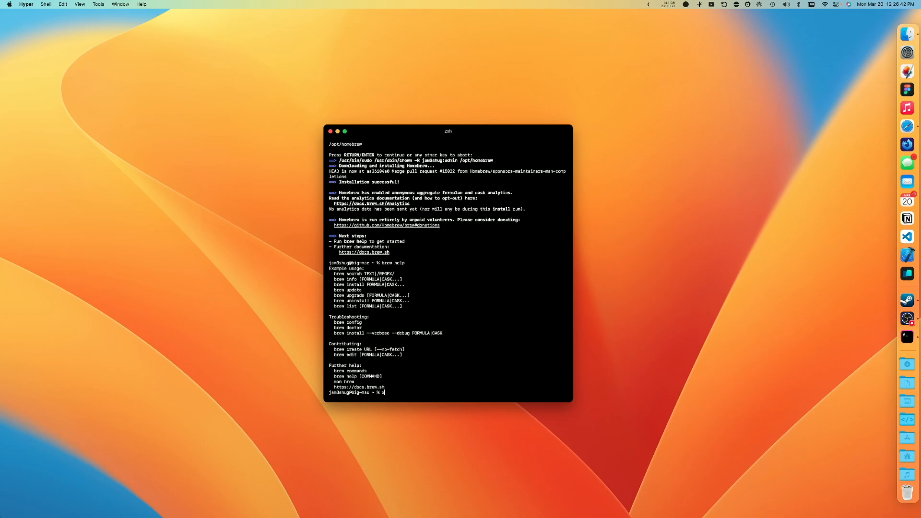
# Run xcode-select --install, answer the tools dialog, and type brew doctor at the prompt
pyautogui.write('xcode-select')
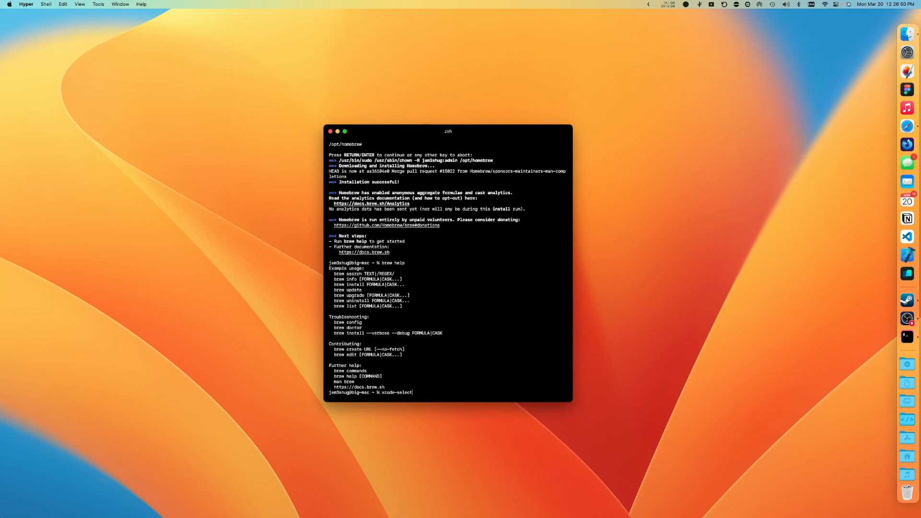
pyautogui.write('--')
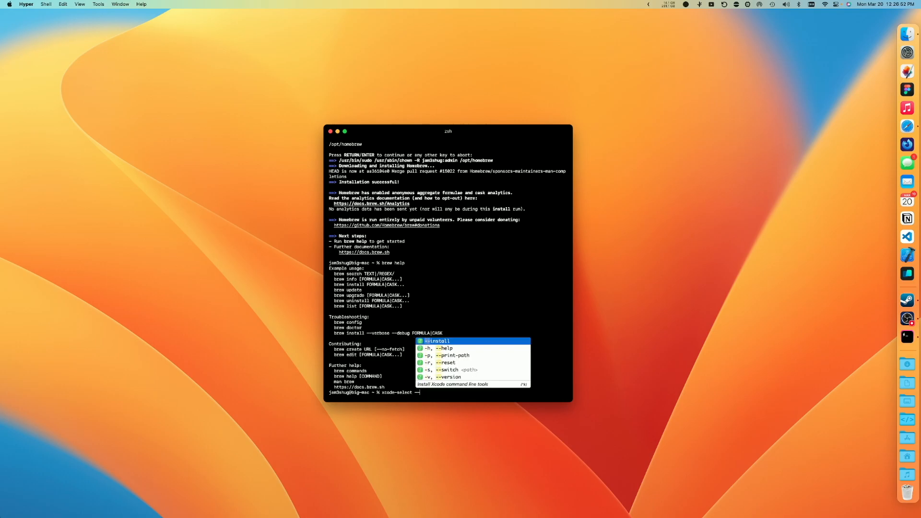
pyautogui.write('in')
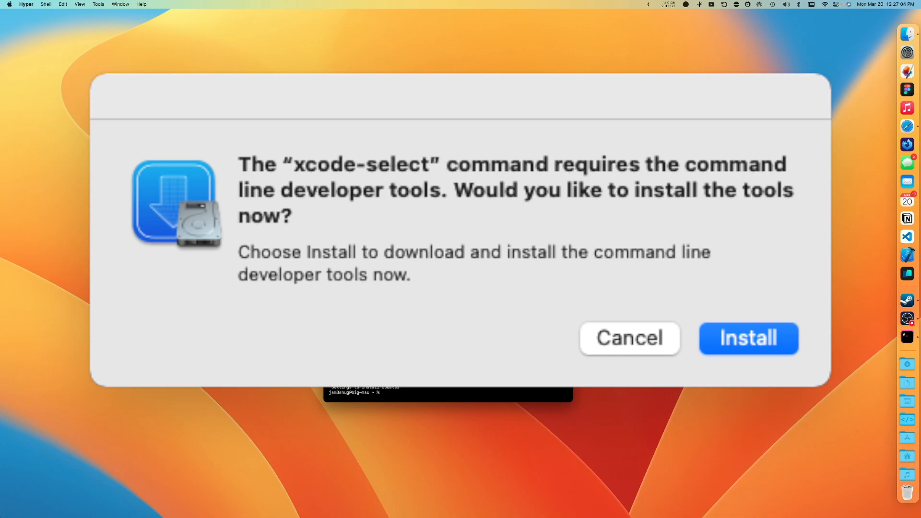
pyautogui.click(628, 338)
pyautogui.write('brew doctor')
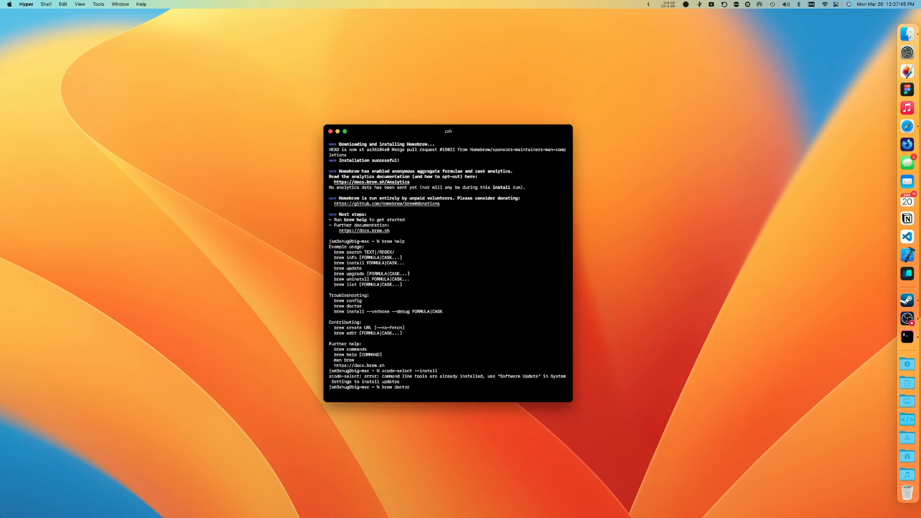
# Run brew doctor, then brew install sdl2, freetype2, fontconfig, pkg-config, opus, libpng, libedit, python3
pyautogui.press('Return')
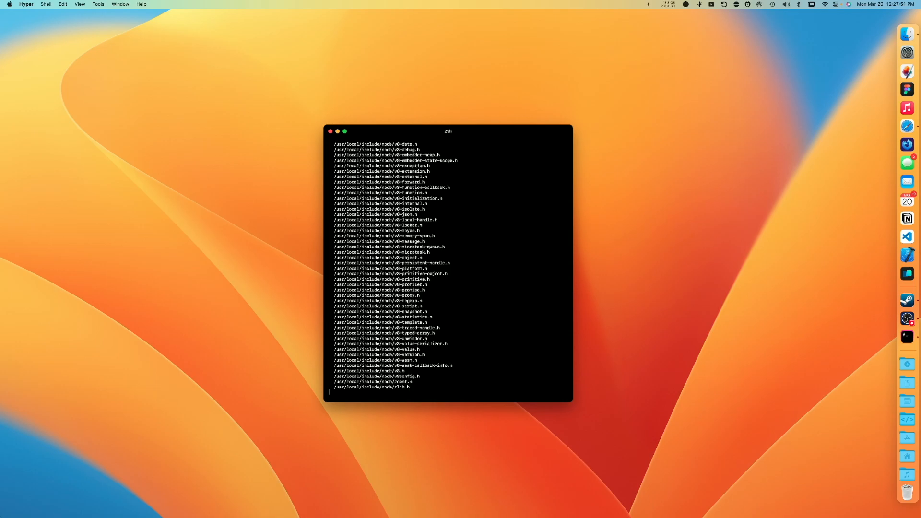
pyautogui.press('Return')
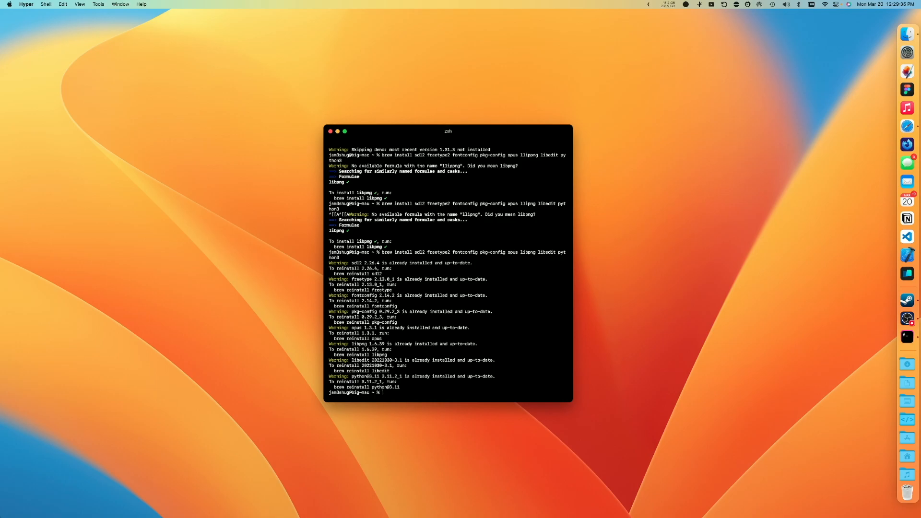
# Export PKG_CONFIG_PATH for jpeg, try cloning source-engine recursively, and cd into source-engine
pyautogui.write('export PKG_CONFIG_PATH="/opt/homebrew/opt/jpeg/lib/pkgconfig"')
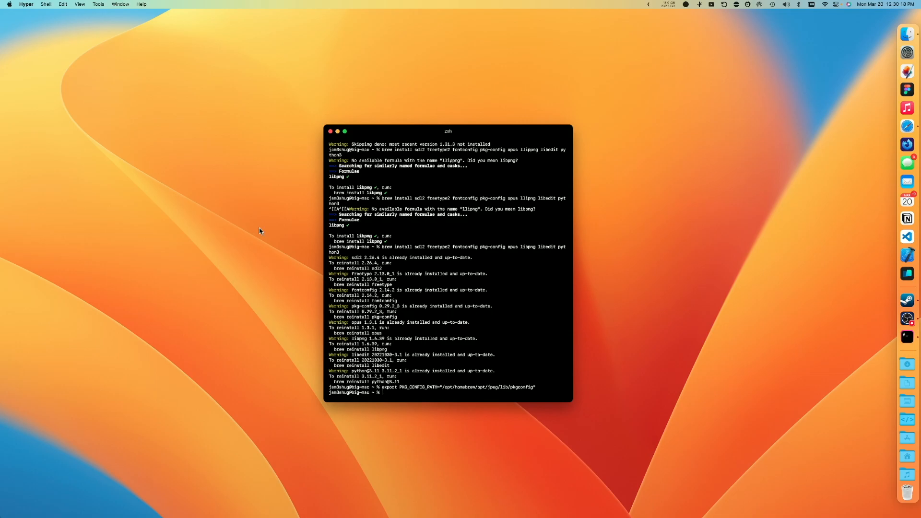
pyautogui.write('git clone')
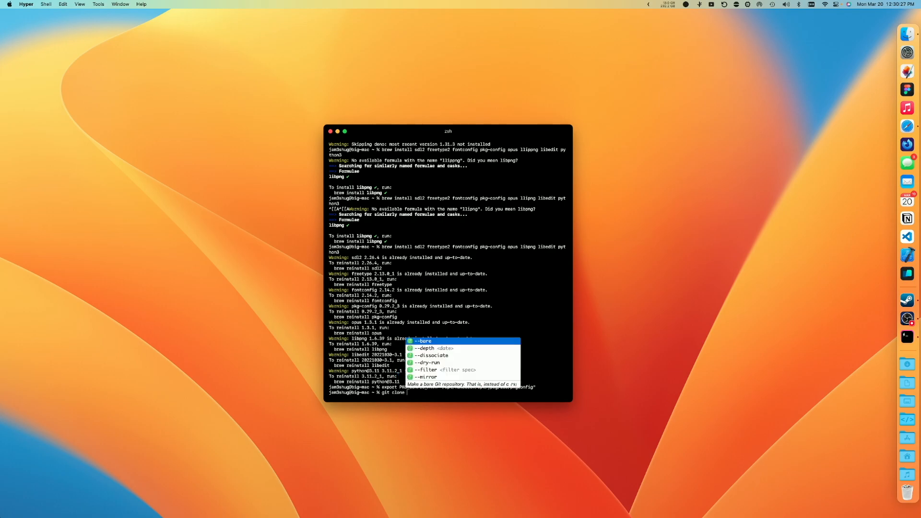
pyautogui.write('--r')
pyautogui.write('cd')
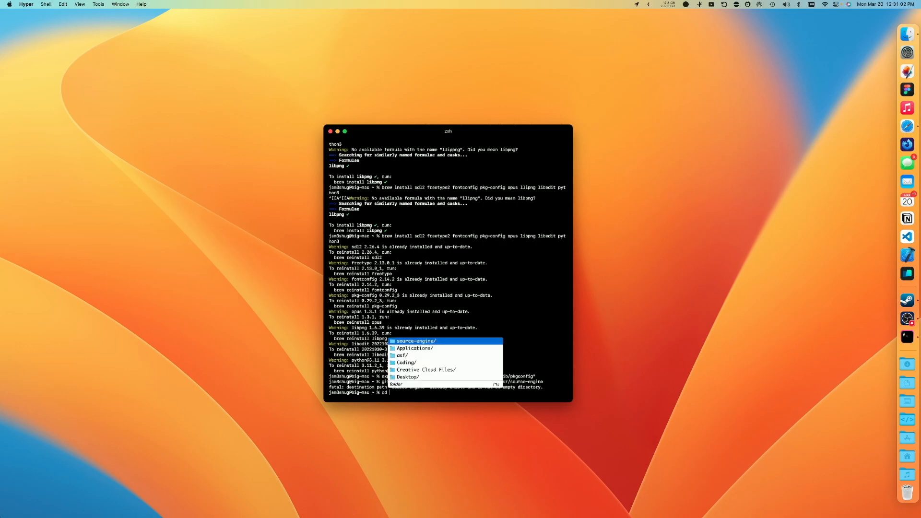
pyautogui.write('s')
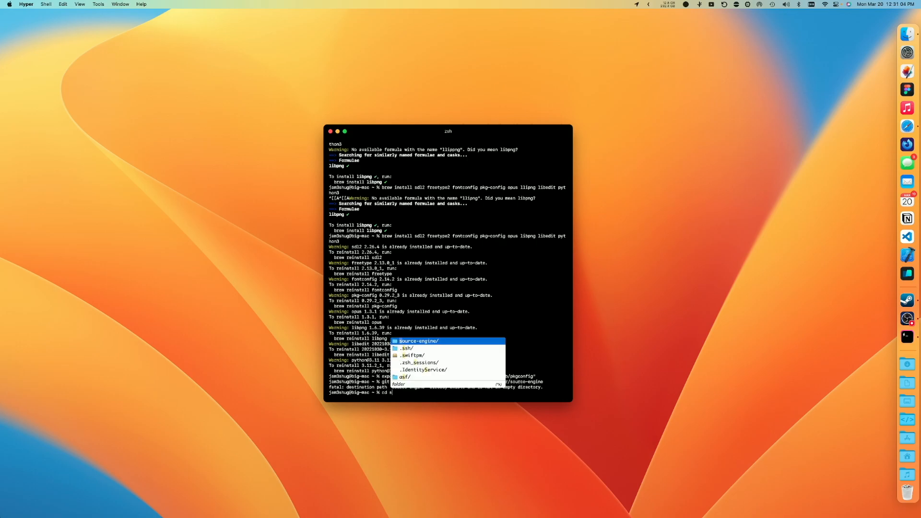
pyautogui.write('ource')
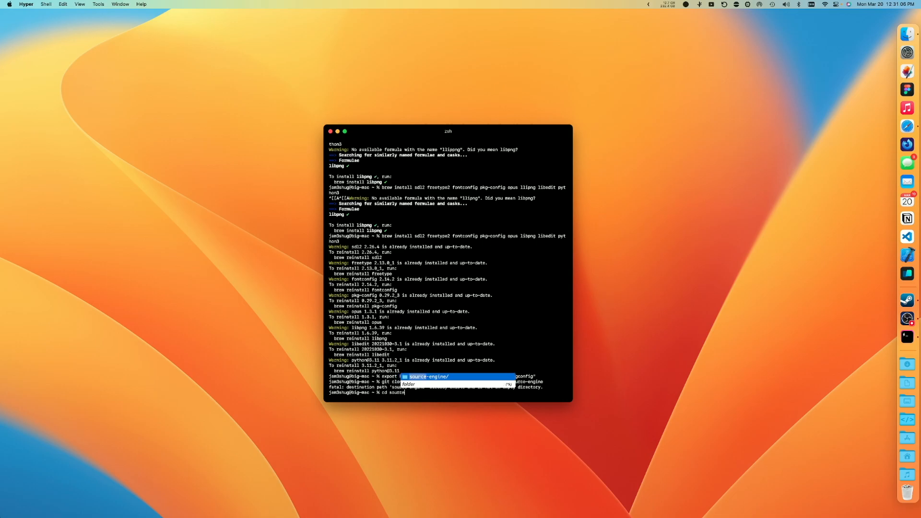
pyautogui.write('-engi')
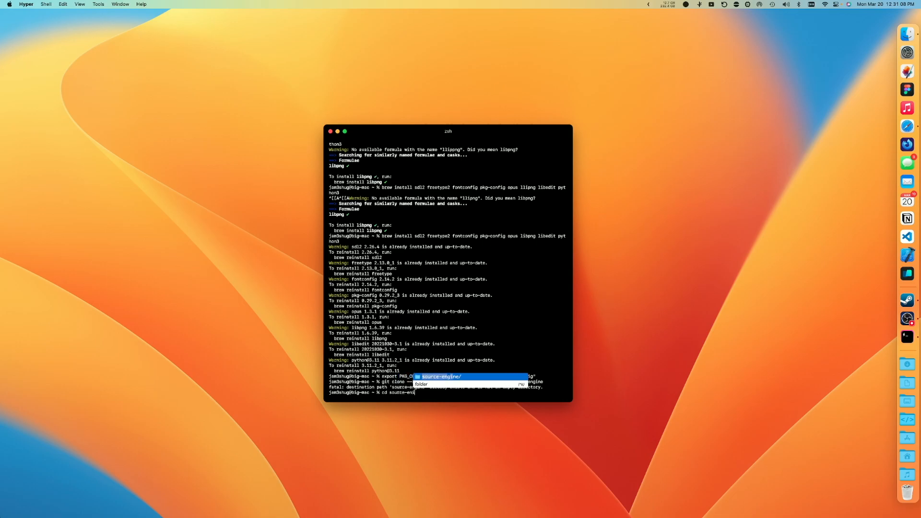
pyautogui.press('enter')
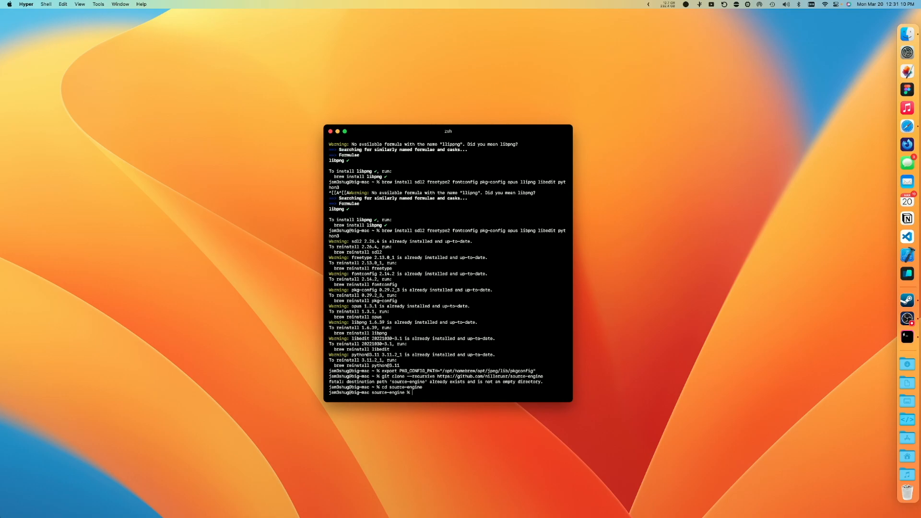
pyautogui.moveTo(907, 155)
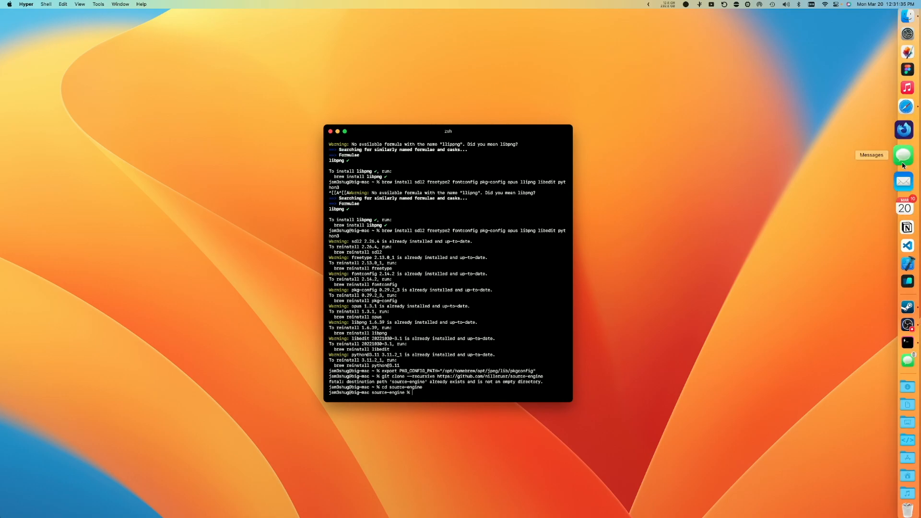
pyautogui.moveTo(557, 443)
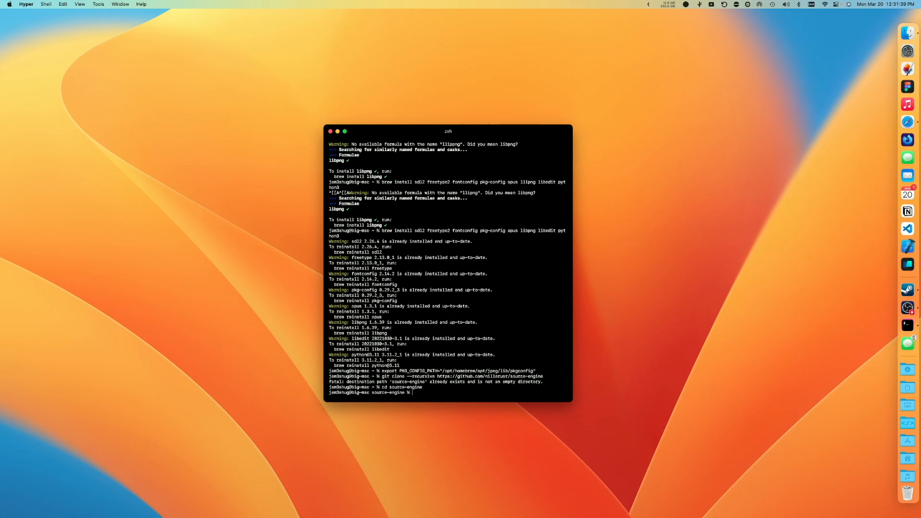
# Run python3 waf configure -T release --64bits --prefix='' --build-games=portal
pyautogui.write('python3')
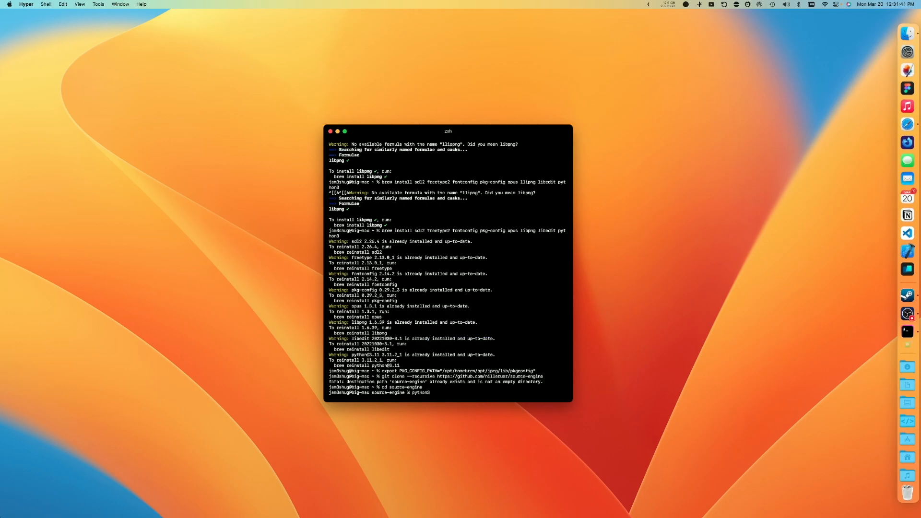
pyautogui.write('waf configure -T release')
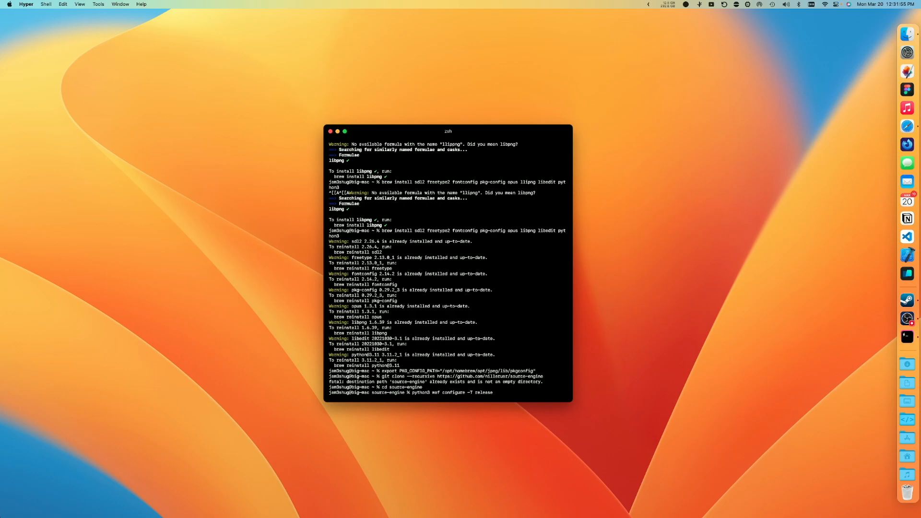
pyautogui.write('--64bit')
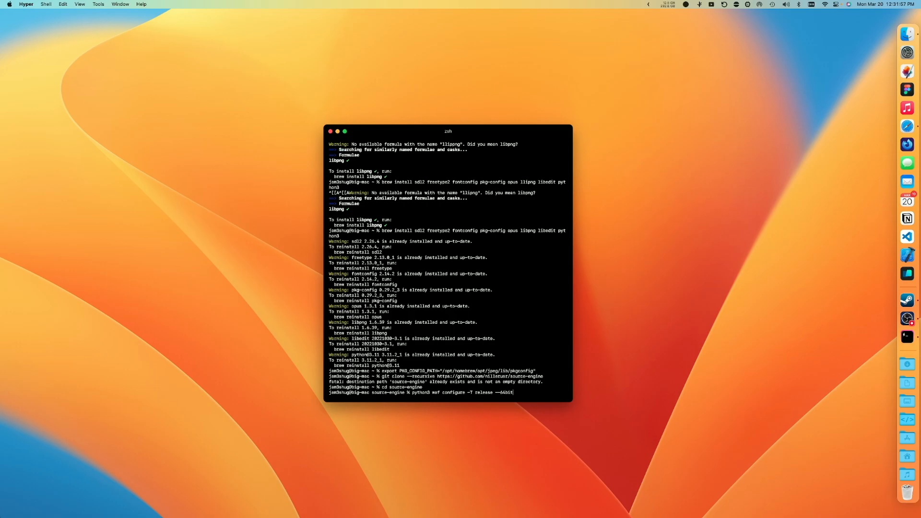
pyautogui.write('s')
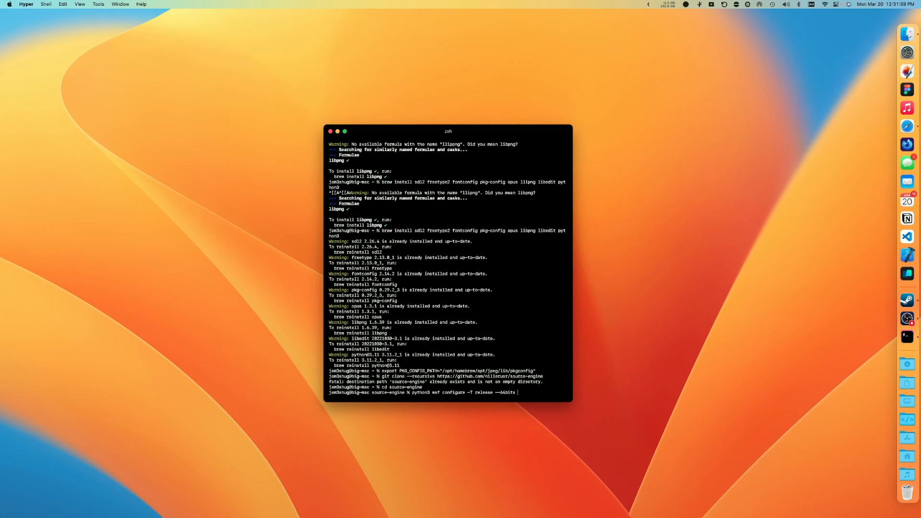
pyautogui.write('--prefix')
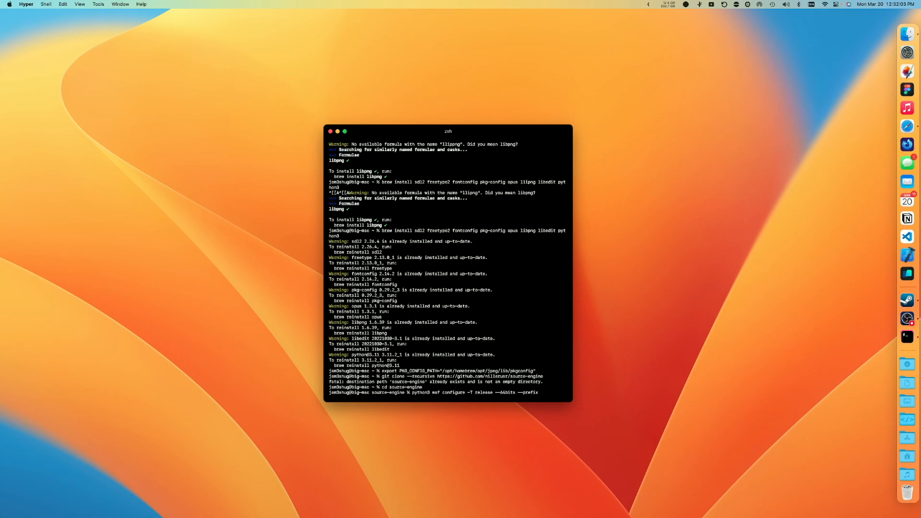
pyautogui.write('=')
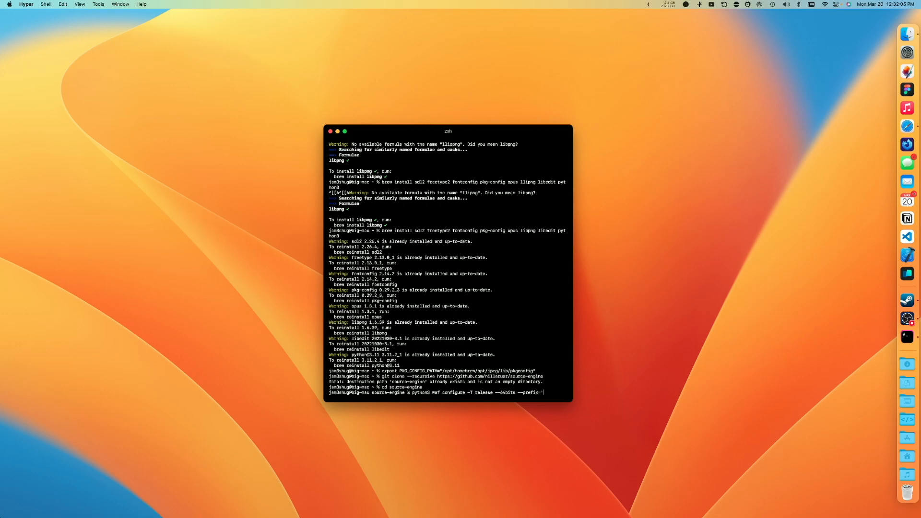
pyautogui.write("''")
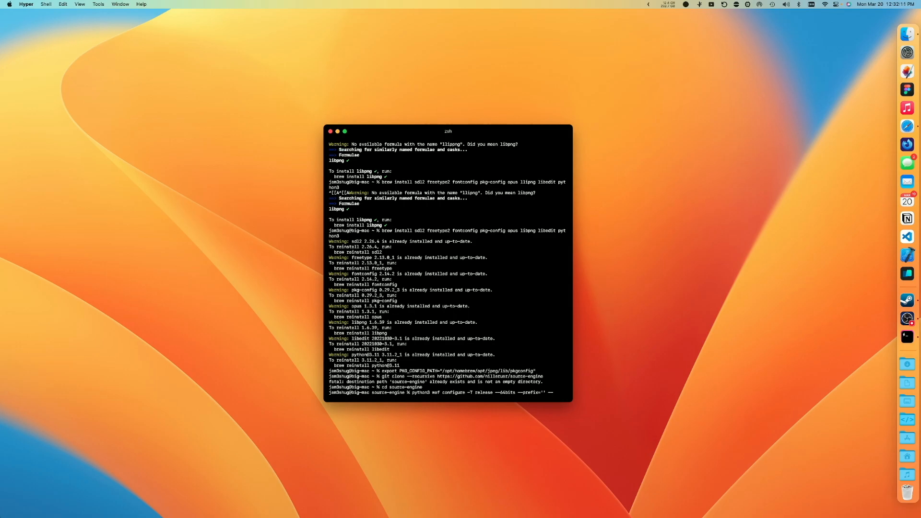
pyautogui.write('--build')
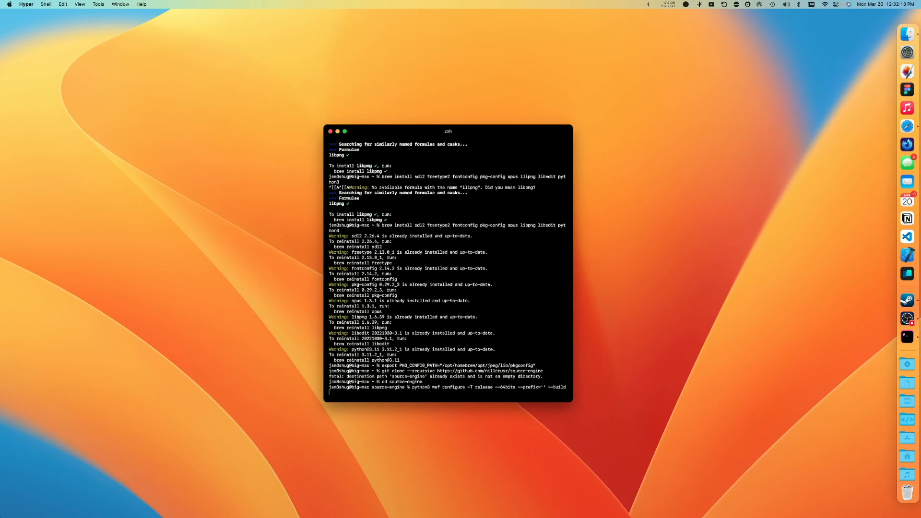
pyautogui.write('-games=')
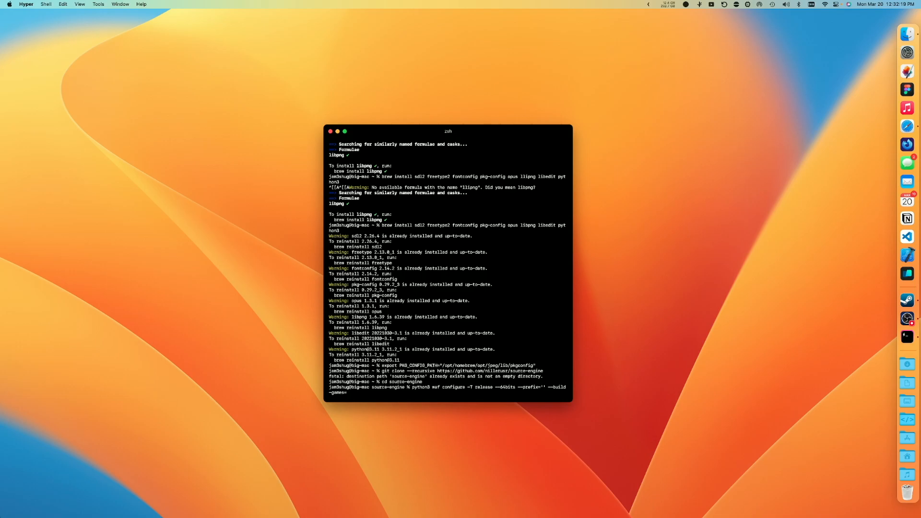
pyautogui.write('portal')
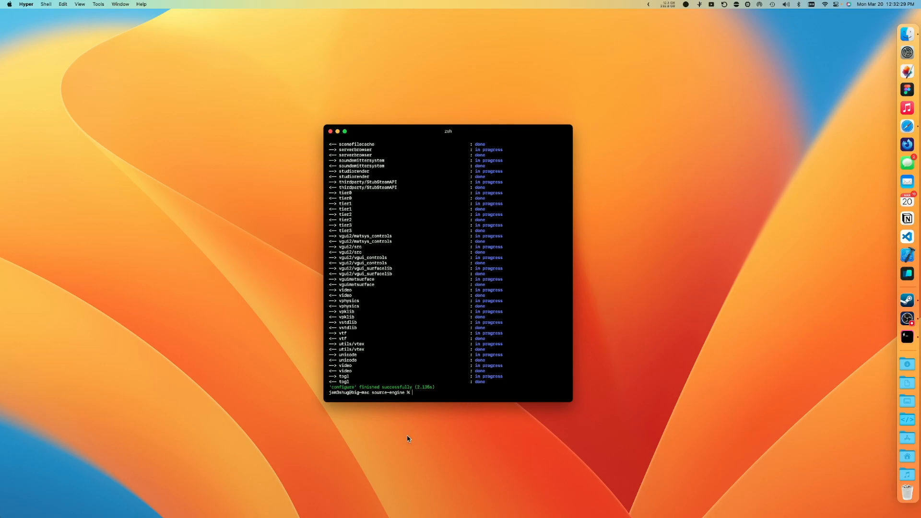
pyautogui.moveTo(327, 384)
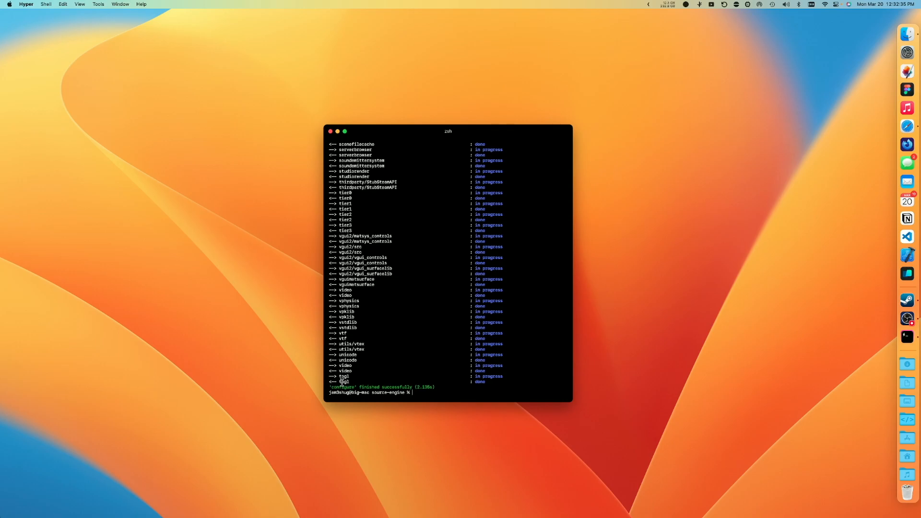
# After configure reports success, start typing the next python3 waf command
pyautogui.write('python3 waf install --destdir=./')
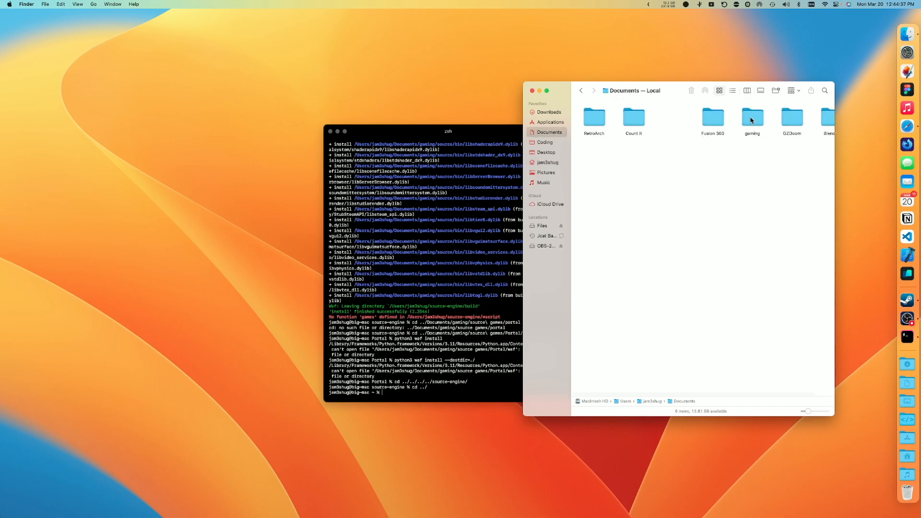
# Navigate Documents > gaming > source games > Portal, finding the folder empty
pyautogui.doubleClick(752, 117)
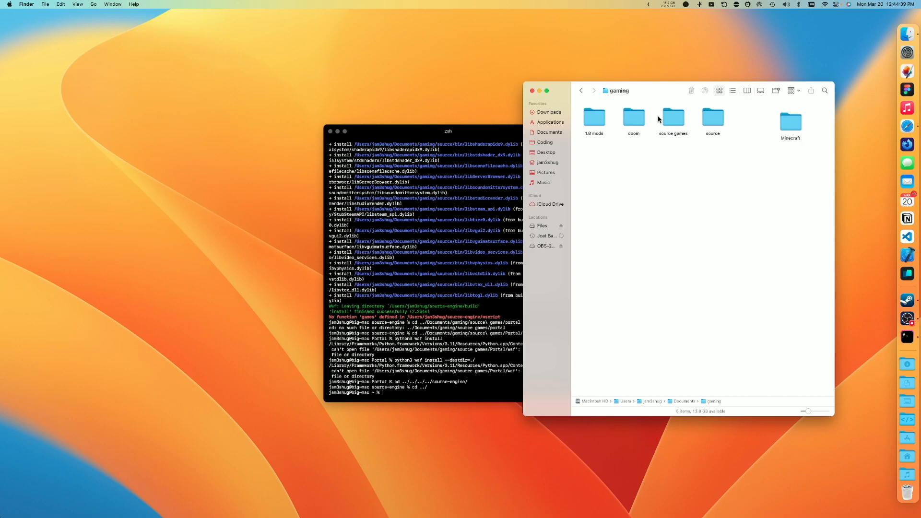
pyautogui.doubleClick(672, 118)
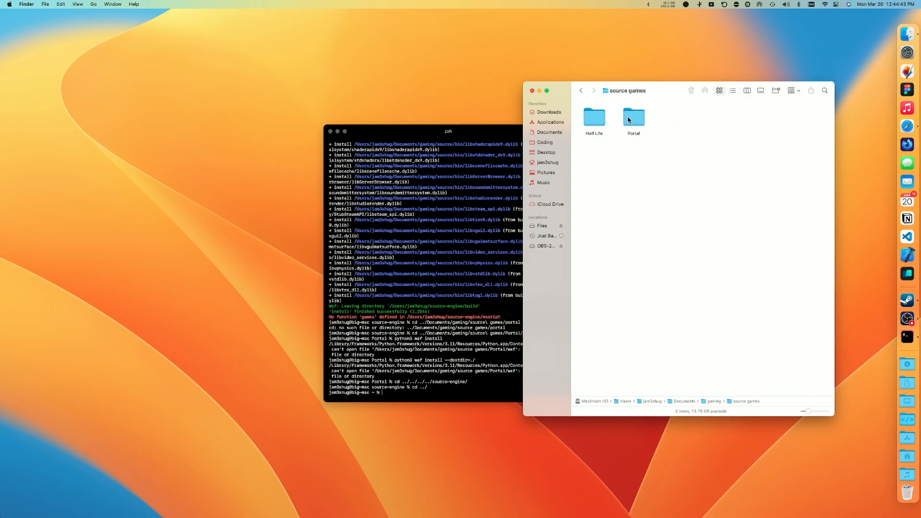
pyautogui.doubleClick(633, 118)
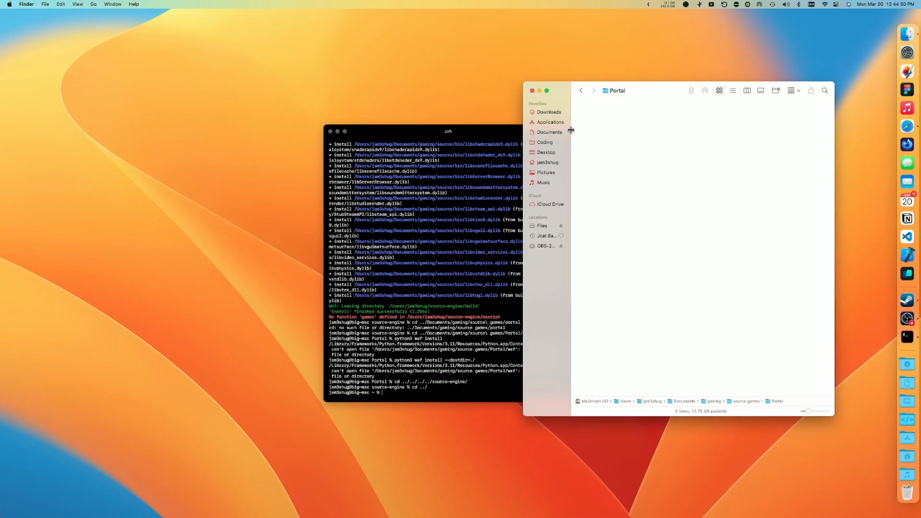
pyautogui.moveTo(564, 87)
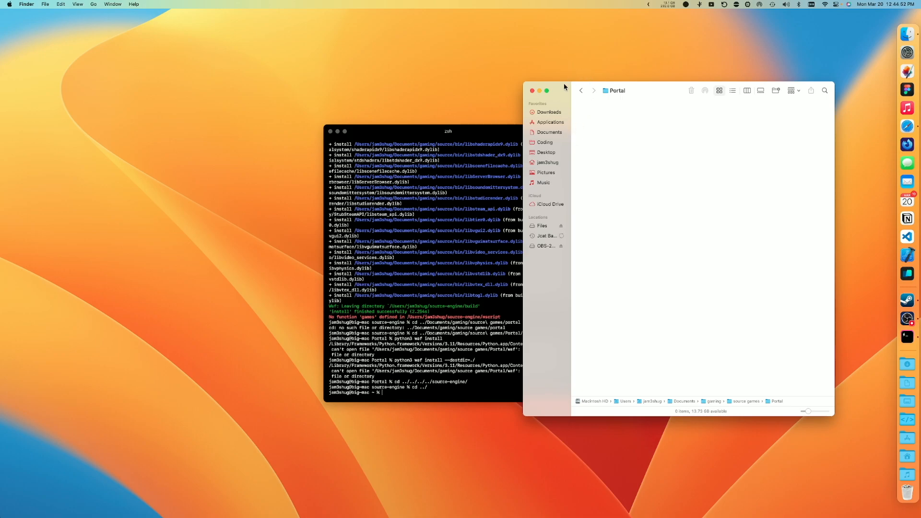
pyautogui.moveTo(612, 96)
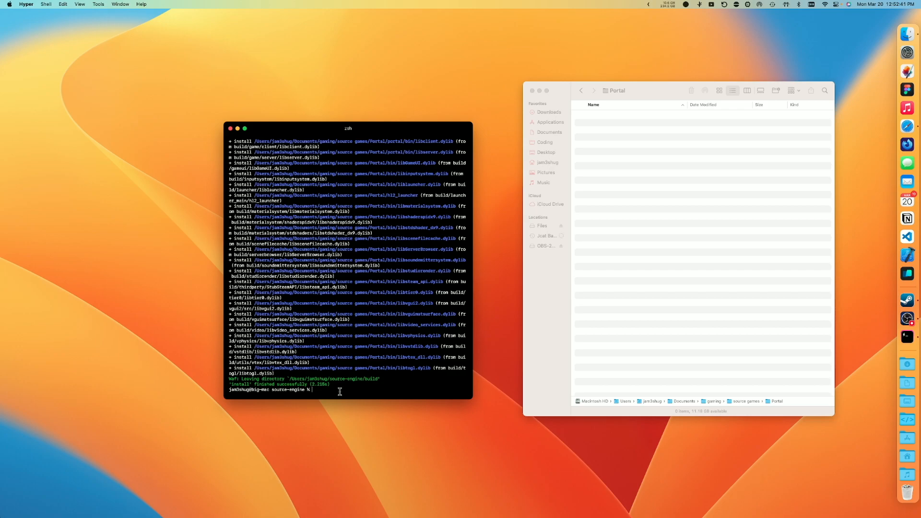
# Run python3 waf install with --destdir set to the Portal folder
pyautogui.write('pyto')
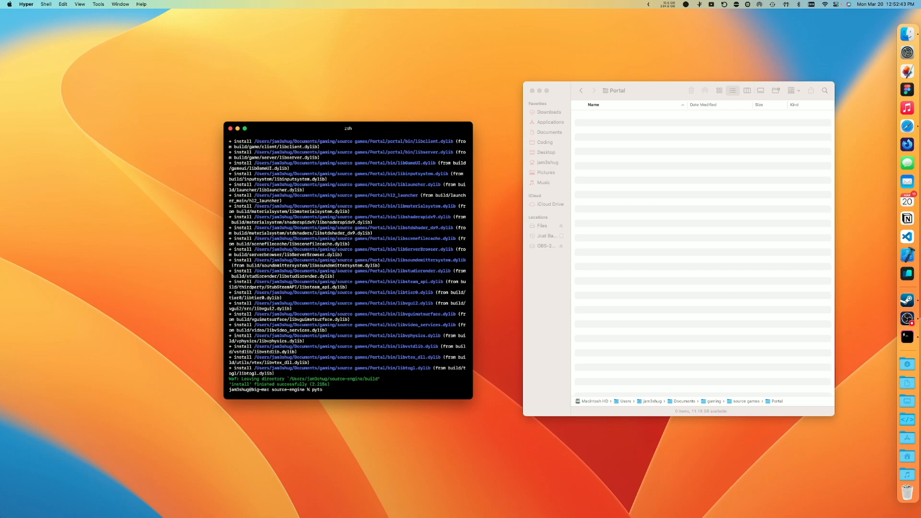
pyautogui.write('python3 waf ins')
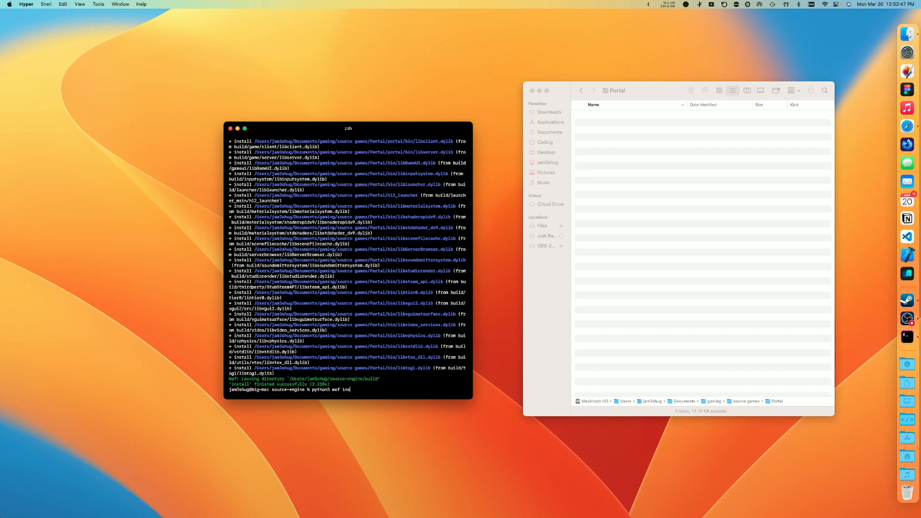
pyautogui.write('tall')
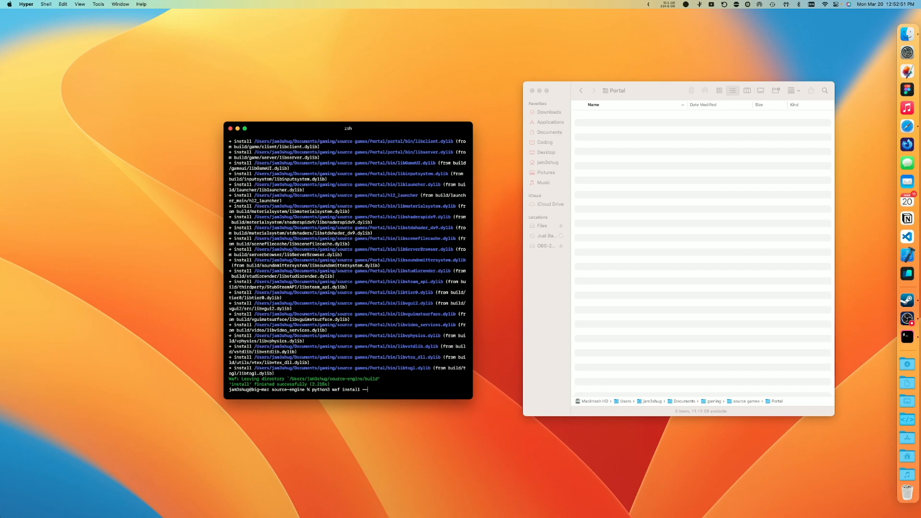
pyautogui.write('--destdir')
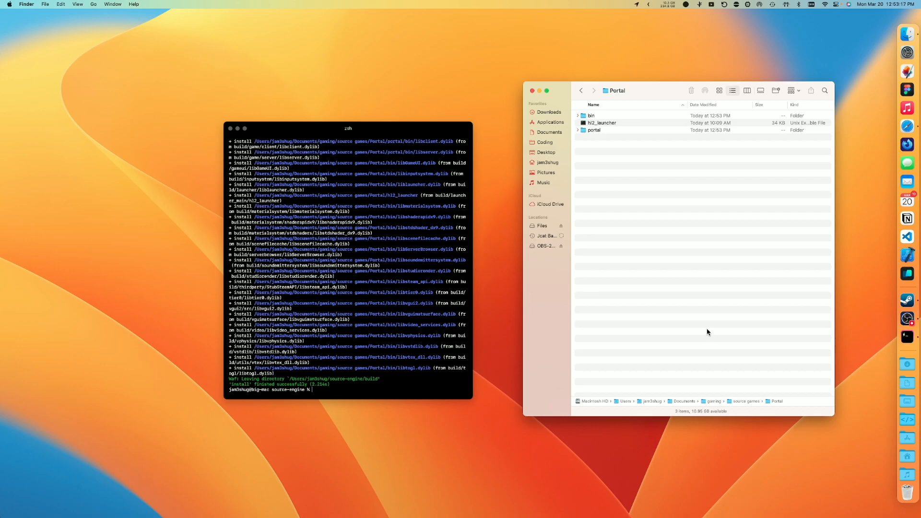
pyautogui.moveTo(713, 326)
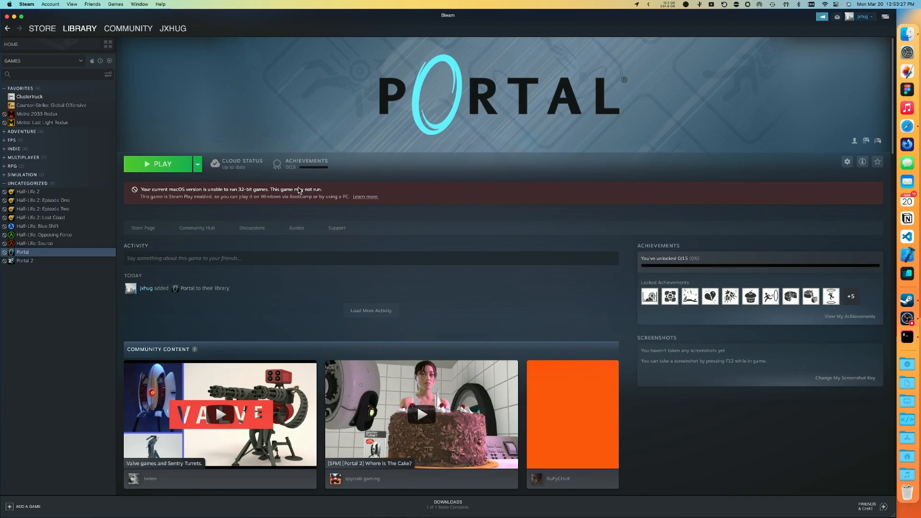
pyautogui.moveTo(235, 230)
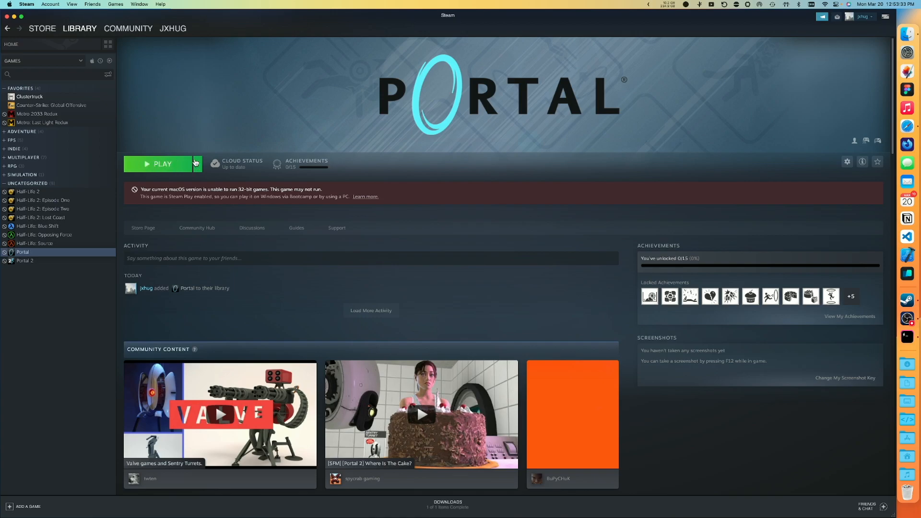
pyautogui.moveTo(162, 169)
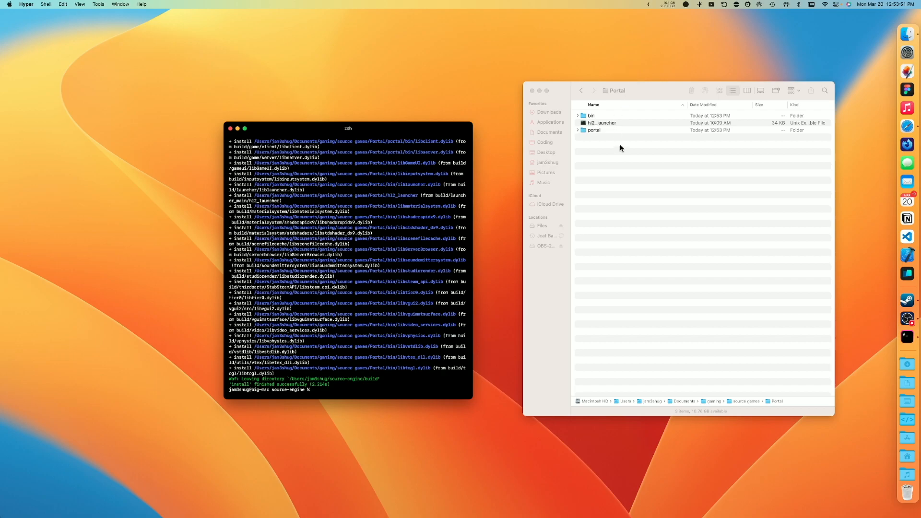
# Navigate to ~/Library/Application Support/Steam/steamapps/common through the Go menu
pyautogui.click(94, 4)
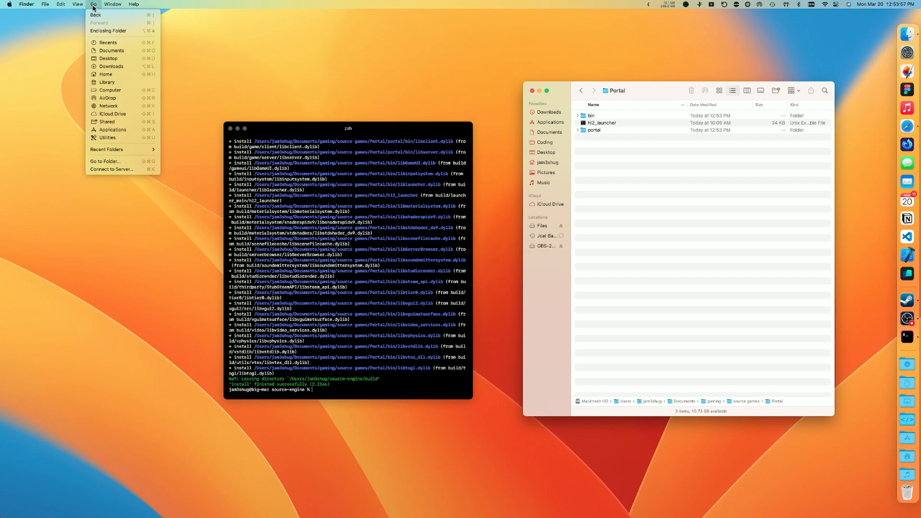
pyautogui.moveTo(107, 82)
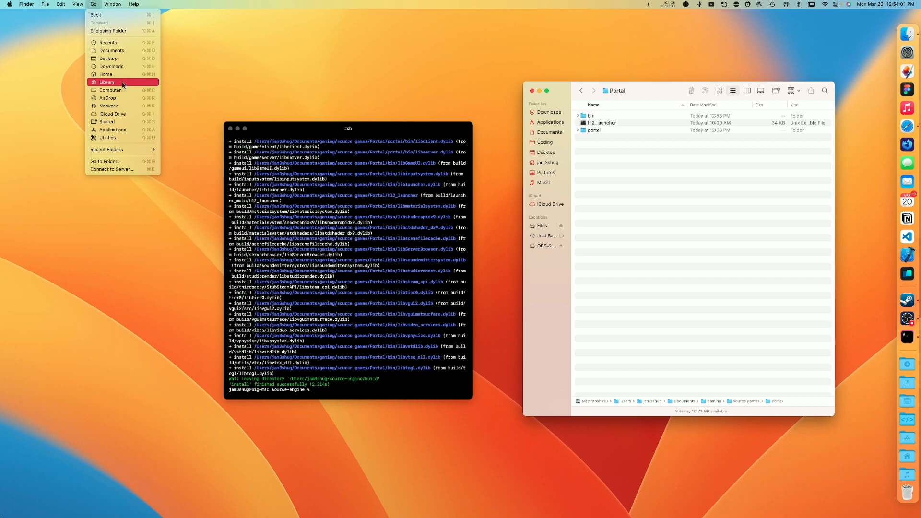
pyautogui.click(107, 81)
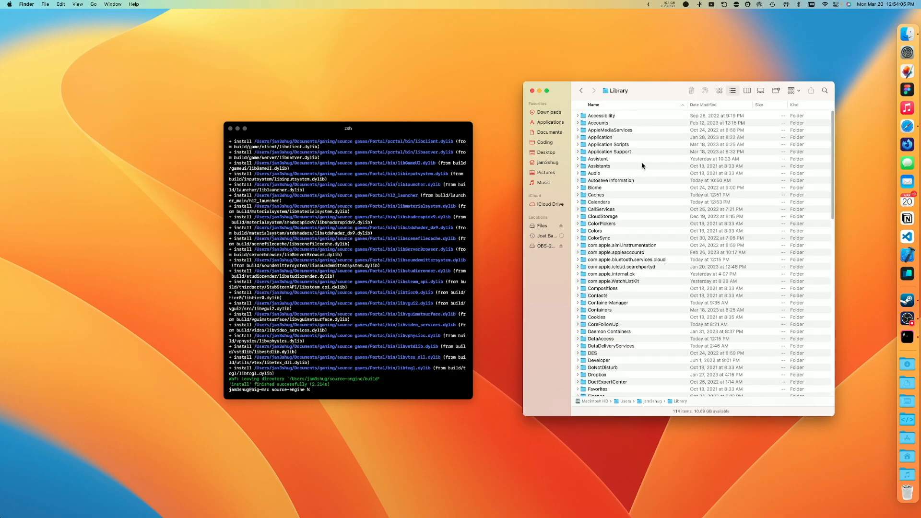
pyautogui.moveTo(617, 154)
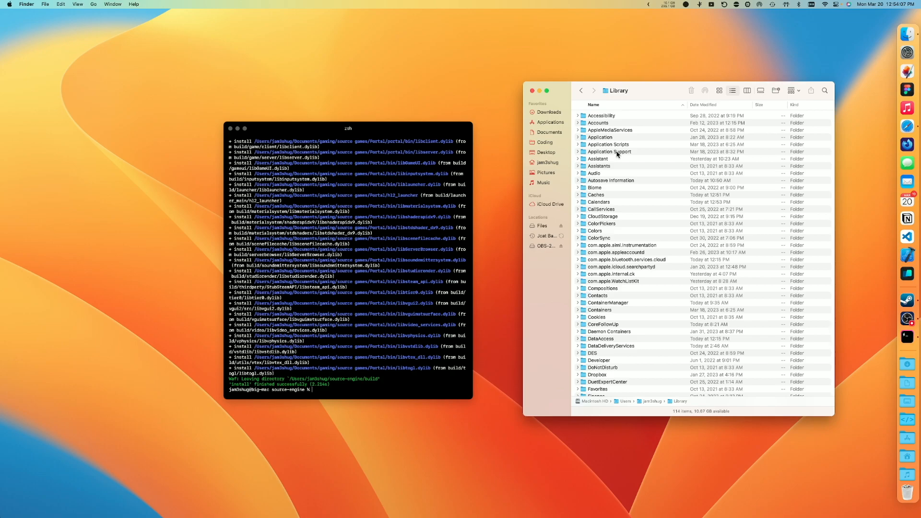
pyautogui.click(609, 151)
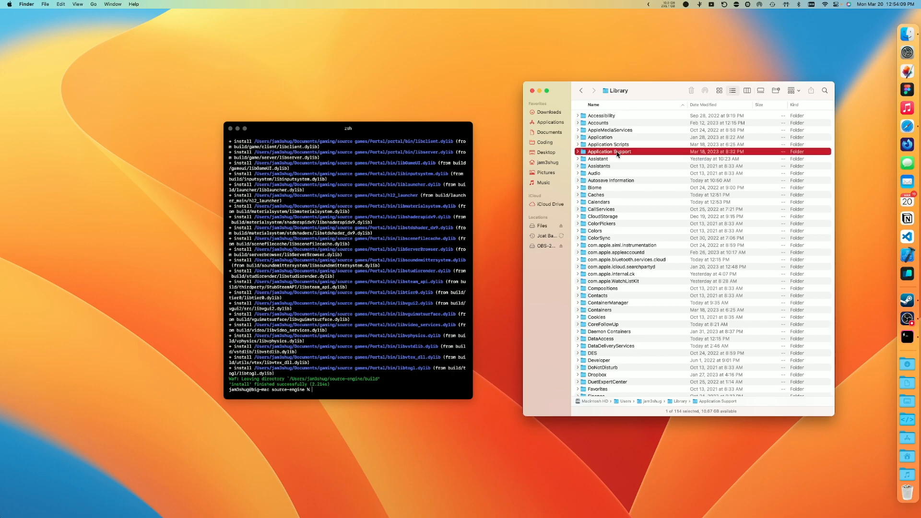
pyautogui.doubleClick(609, 152)
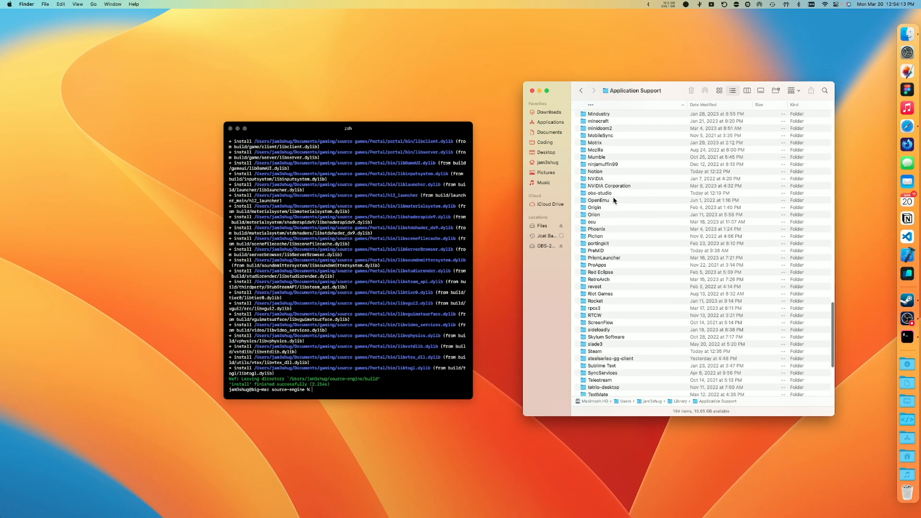
pyautogui.scroll(-3)
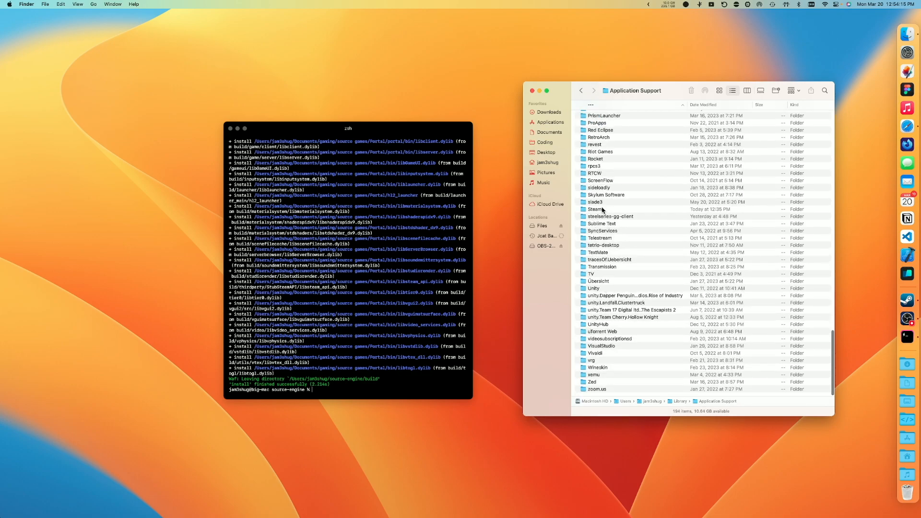
pyautogui.doubleClick(594, 209)
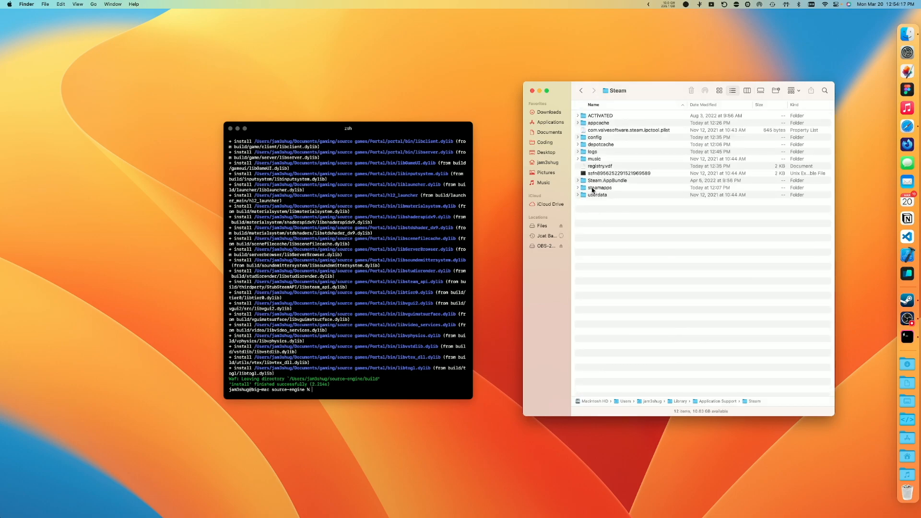
pyautogui.doubleClick(600, 188)
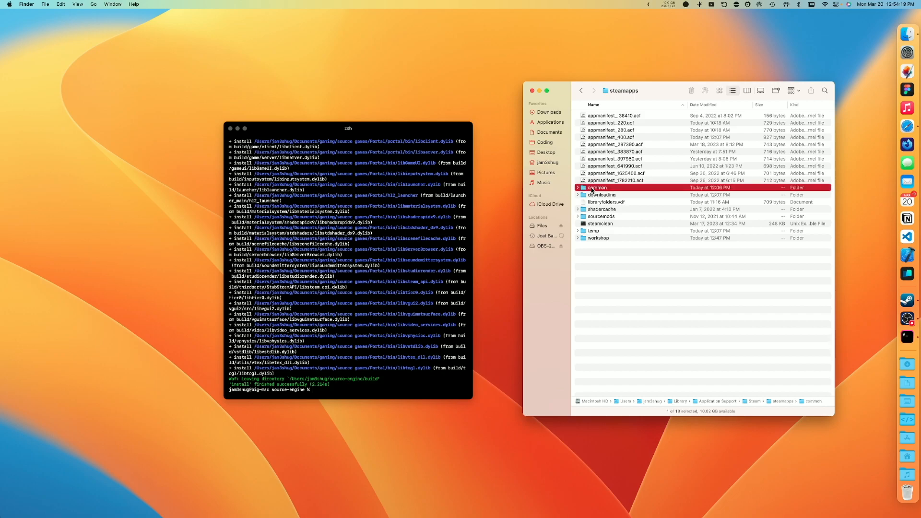
pyautogui.doubleClick(597, 187)
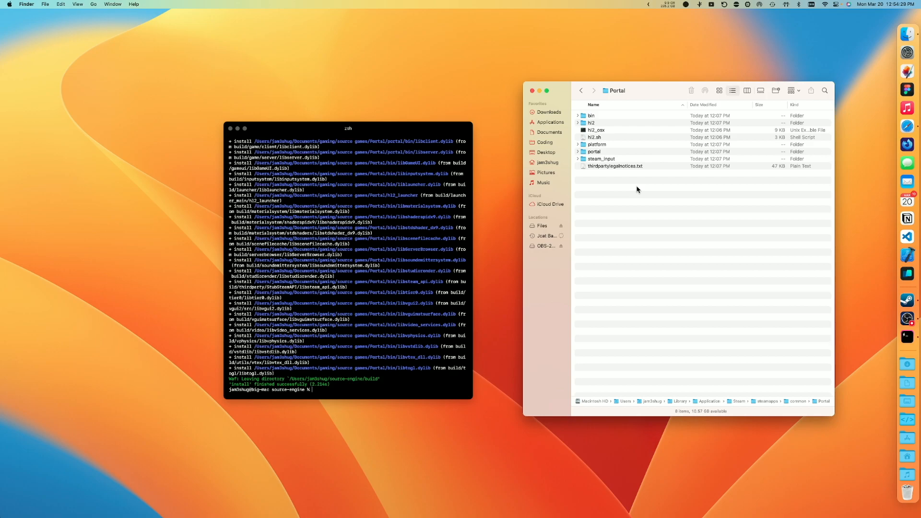
pyautogui.moveTo(715, 232)
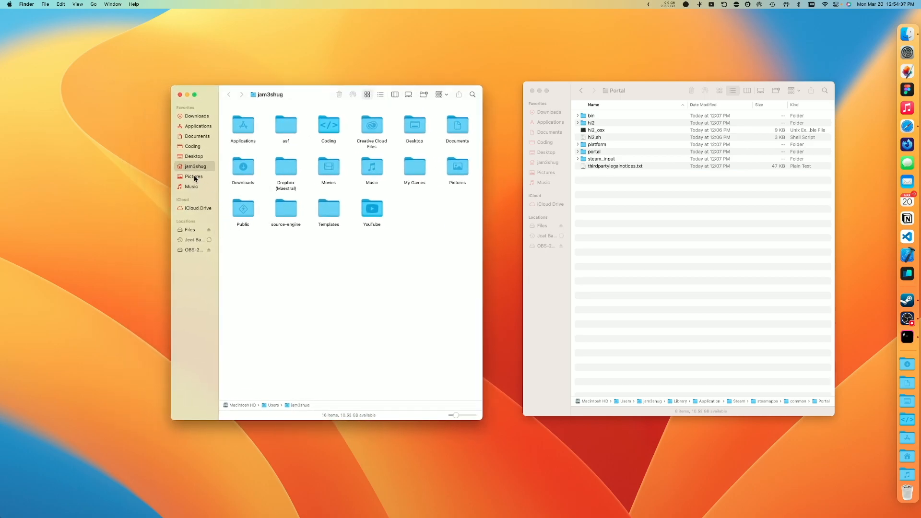
# Browse the built Portal folder's bin and portal, then drag Steam's platform folder into it
pyautogui.click(197, 135)
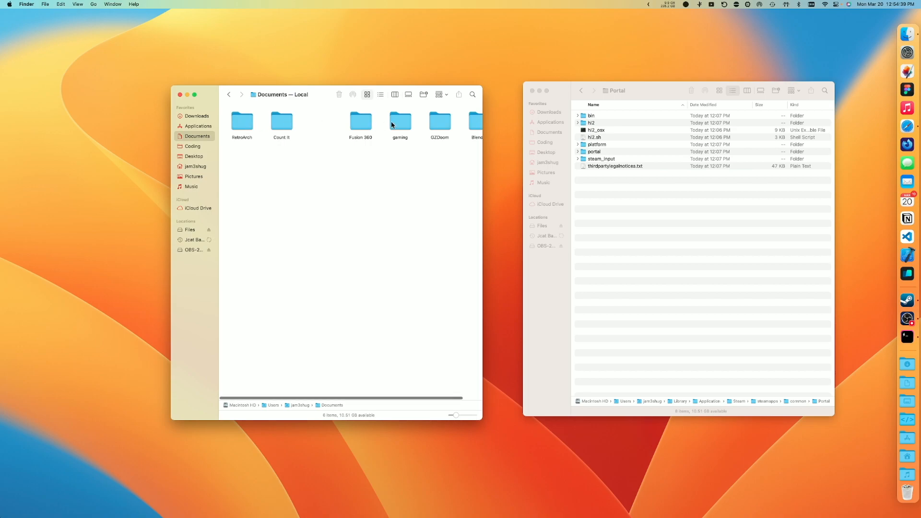
pyautogui.doubleClick(399, 122)
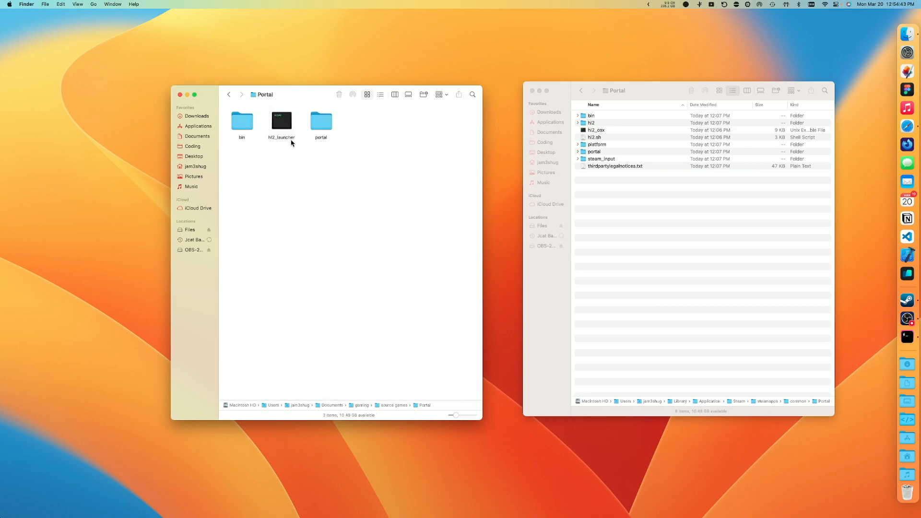
pyautogui.doubleClick(241, 120)
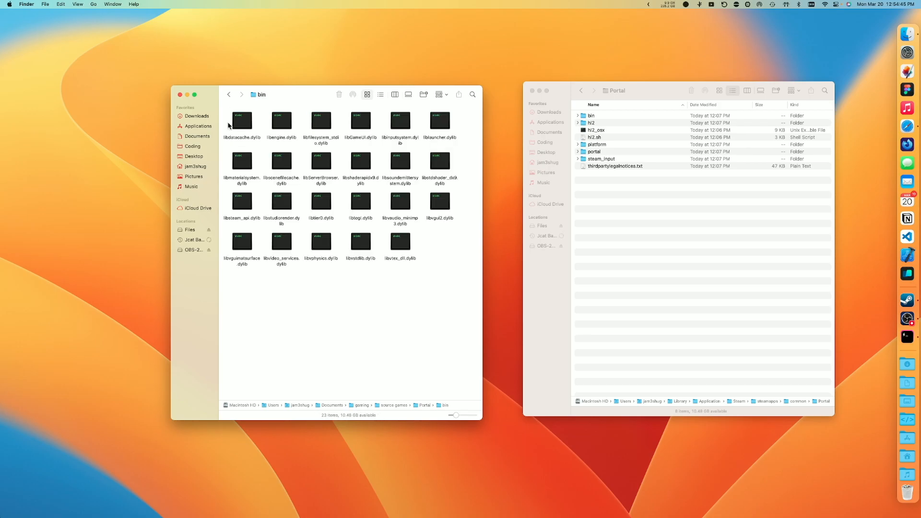
pyautogui.click(228, 94)
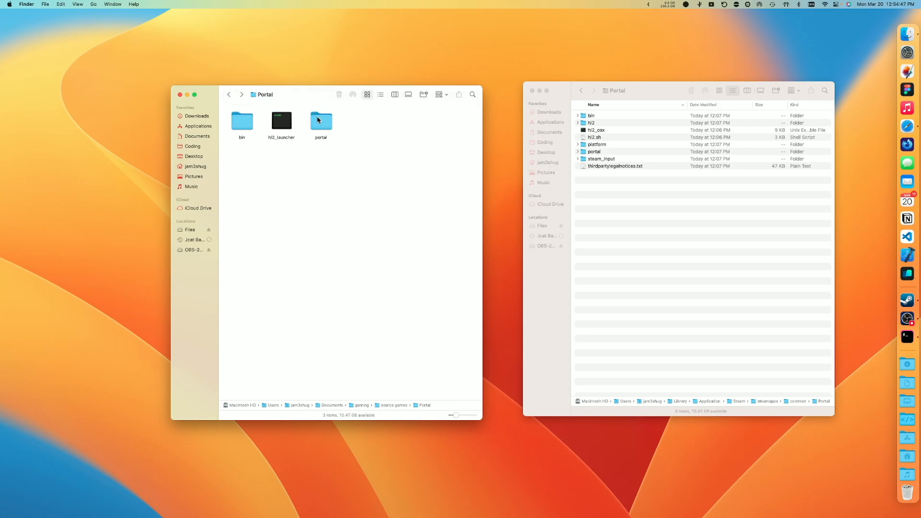
pyautogui.doubleClick(320, 120)
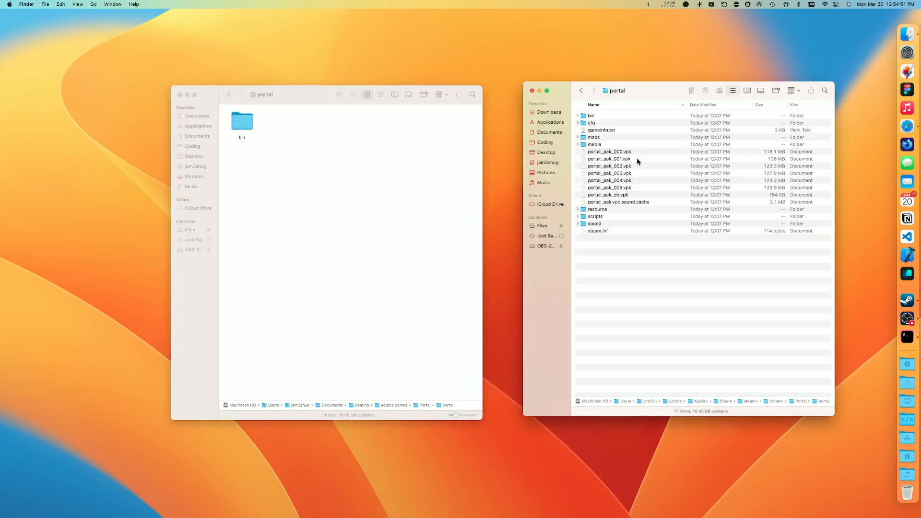
pyautogui.moveTo(622, 246)
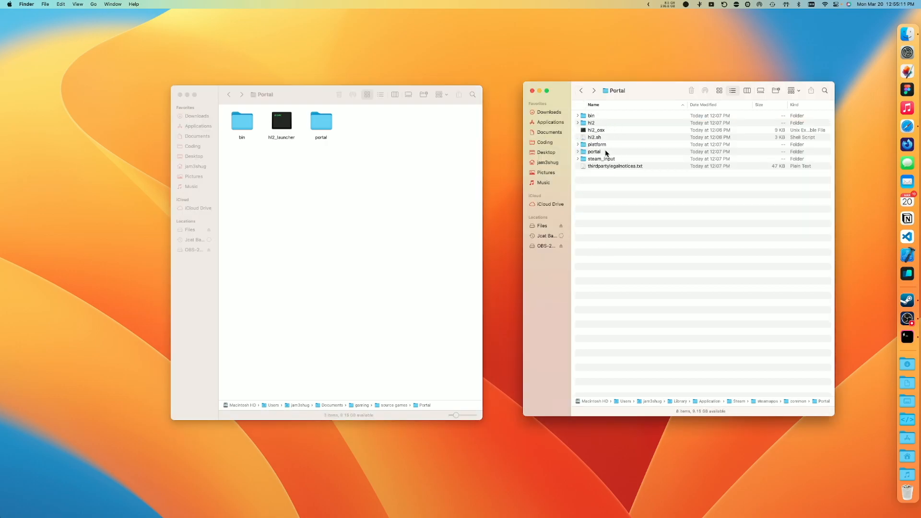
pyautogui.moveTo(597, 144); pyautogui.dragTo(393, 154)
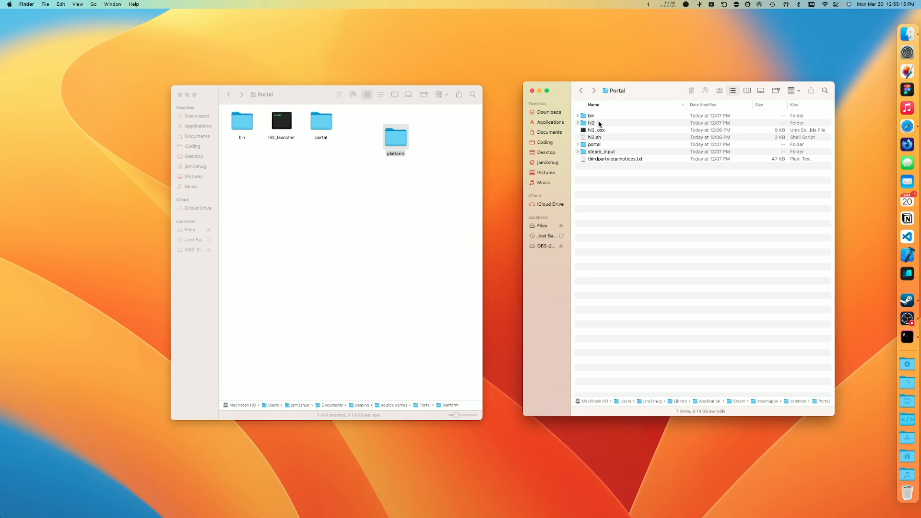
pyautogui.click(596, 130)
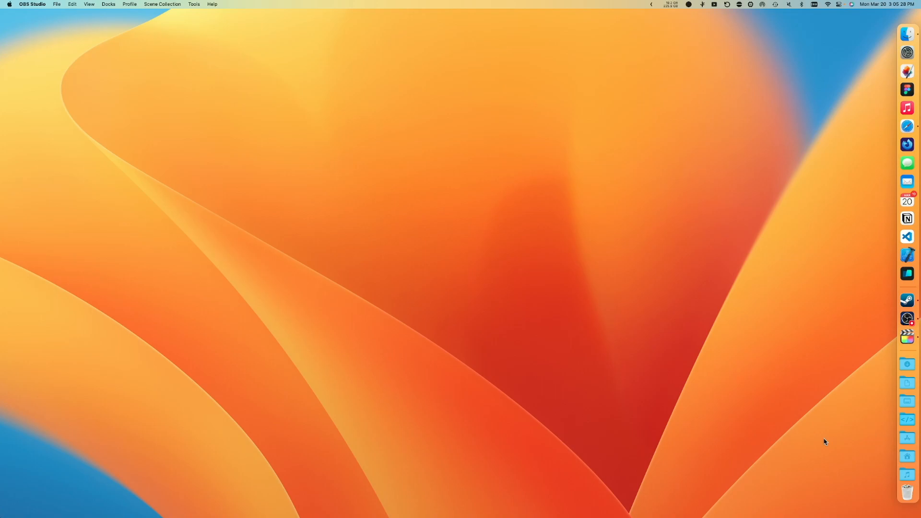
# Launch Automator and start a new Application document
pyautogui.press('cmd+space')
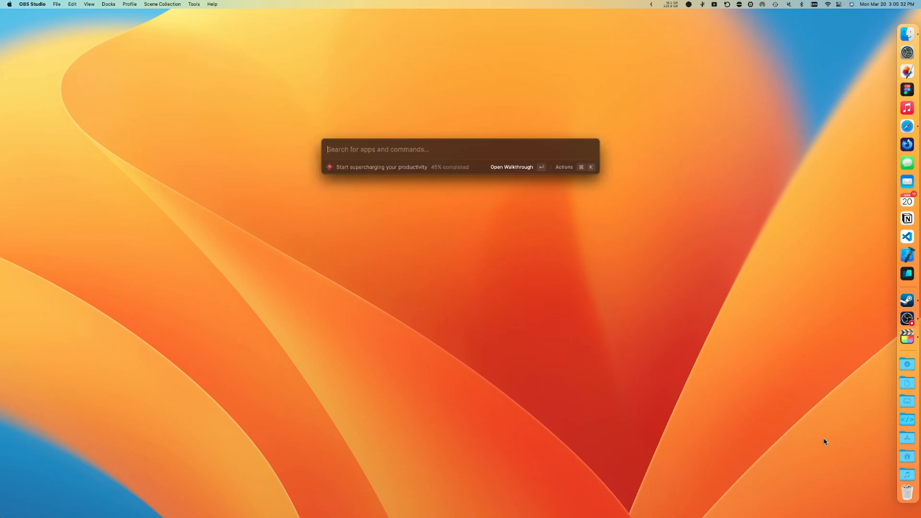
pyautogui.write('auto')
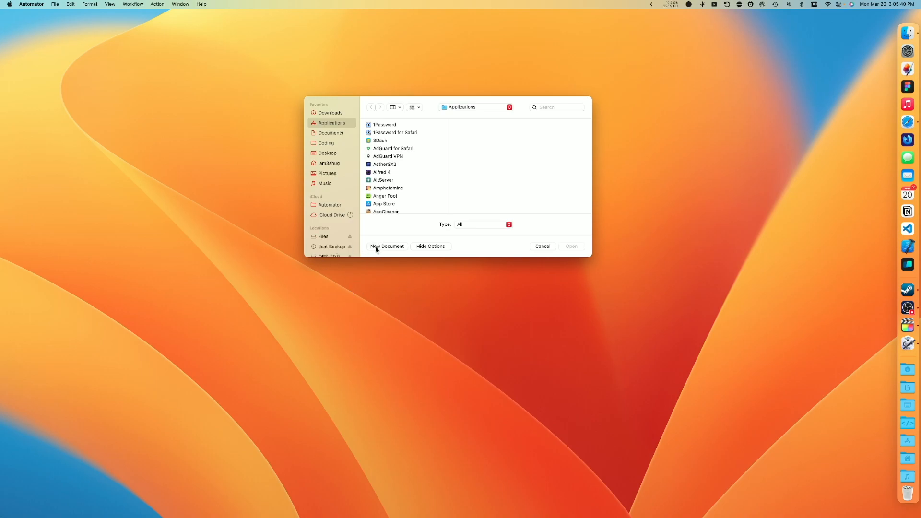
pyautogui.click(387, 245)
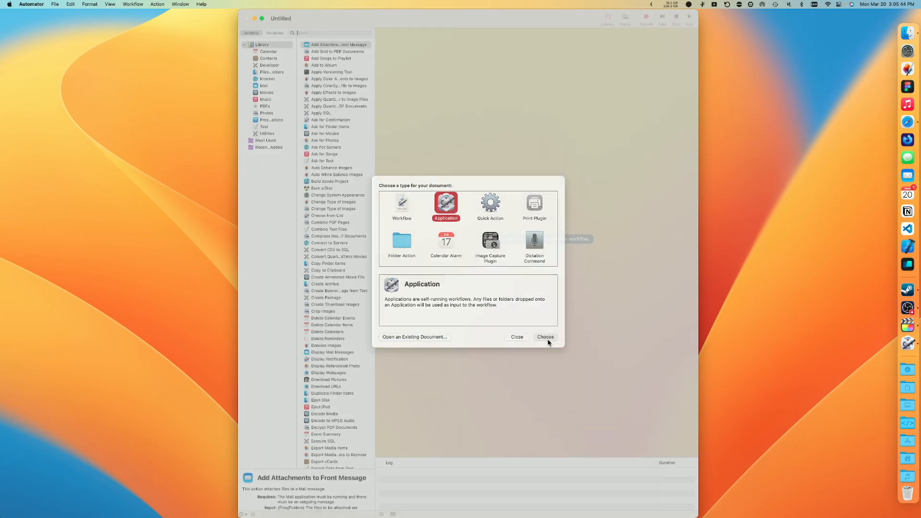
pyautogui.click(544, 336)
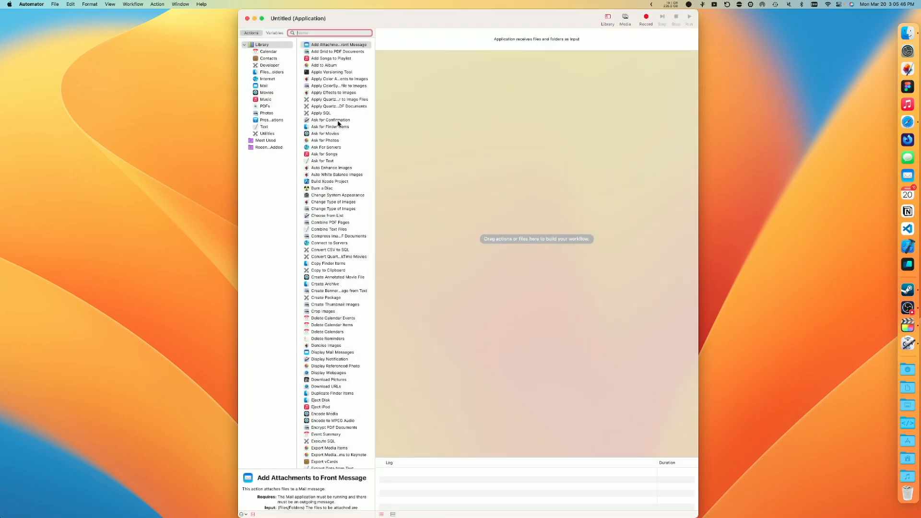
# Add a Run Shell Script that changes to the game folder and runs hl2_launcher -game portal, then save
pyautogui.write('she')
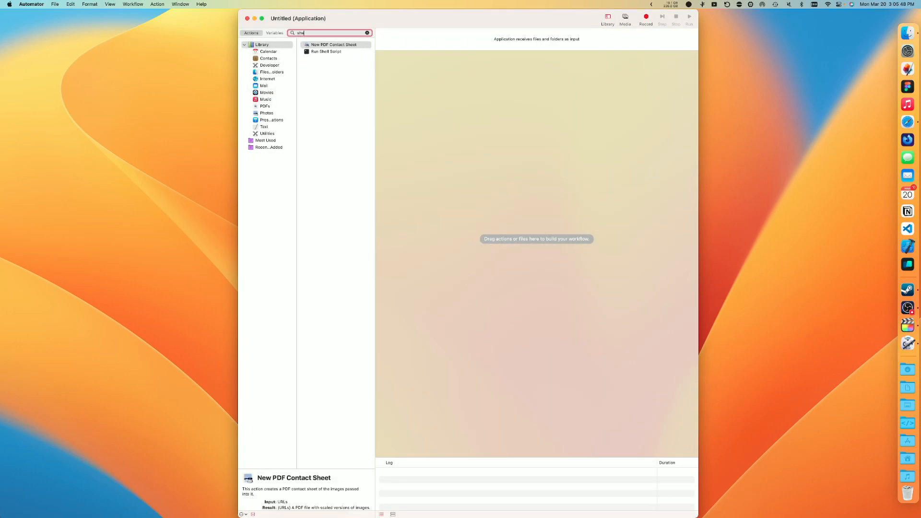
pyautogui.click(326, 44)
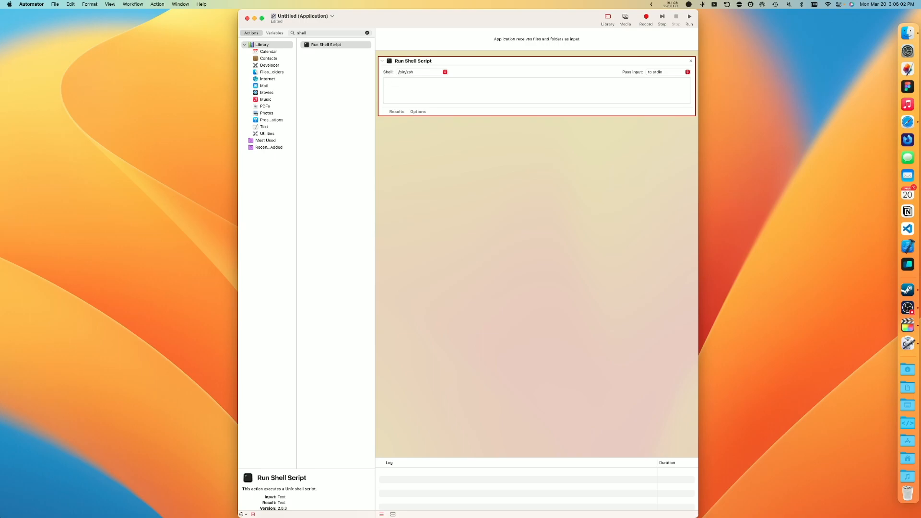
pyautogui.write('cd Documents/gaming/source\\ games/Half\\ Life/')
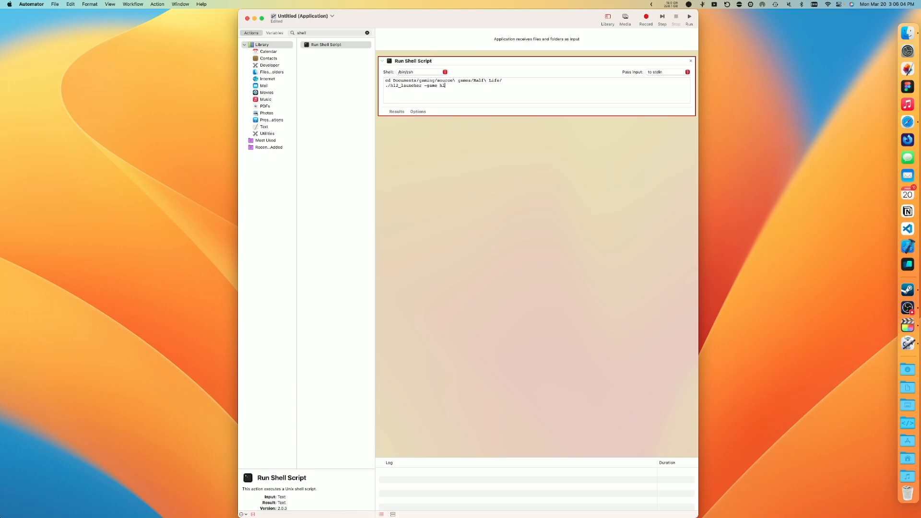
pyautogui.write('pora')
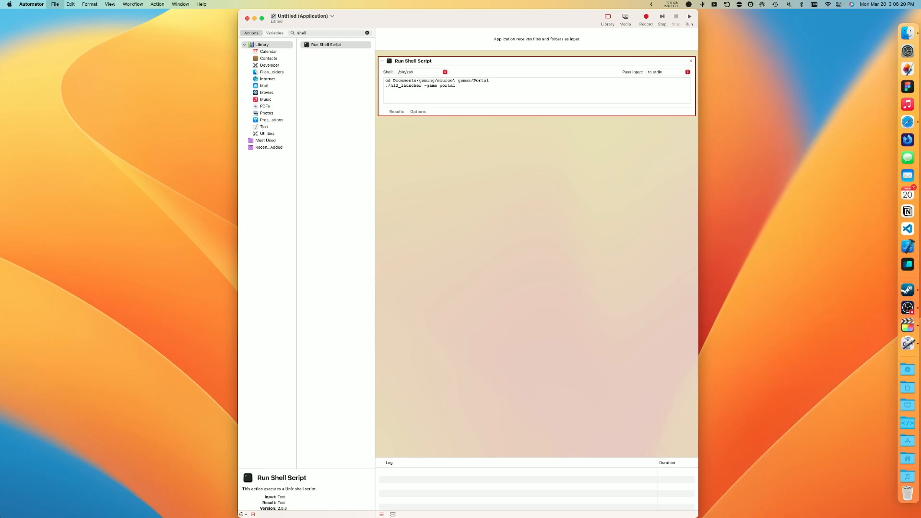
pyautogui.press('cmd+s')
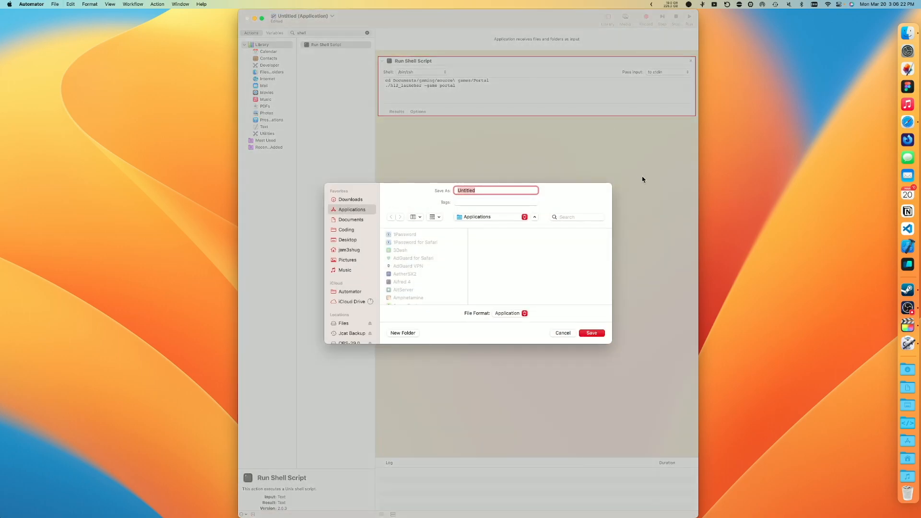
# Name the application 'Portal' and save it to Applications
pyautogui.write('Portal')
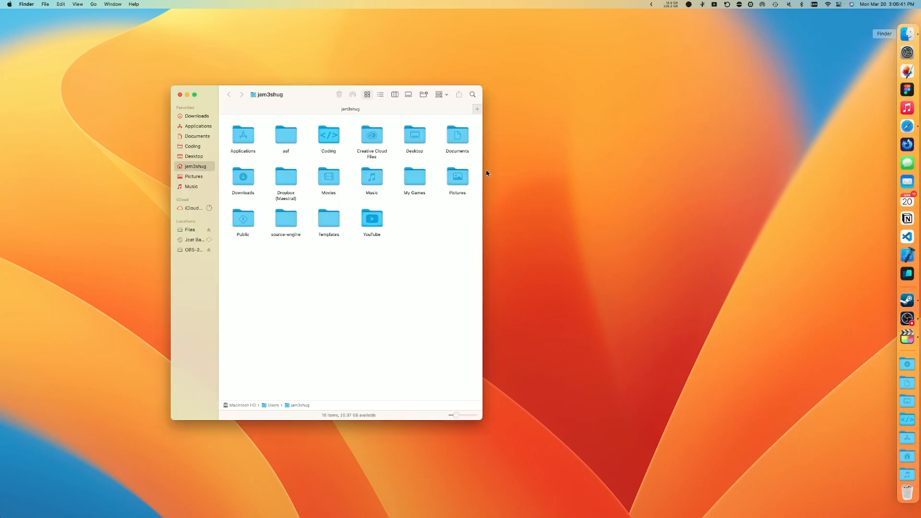
# Open Portal from Applications, allow Documents access, and launch it again
pyautogui.click(197, 126)
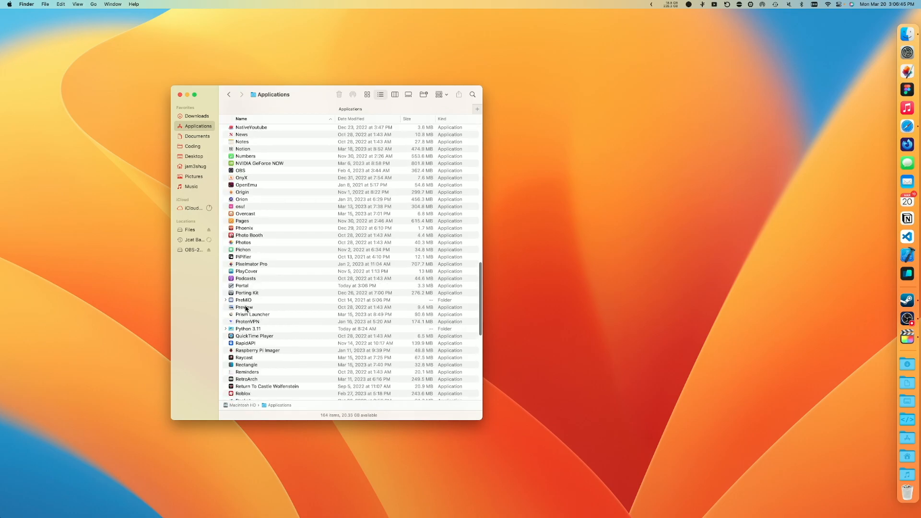
pyautogui.click(242, 286)
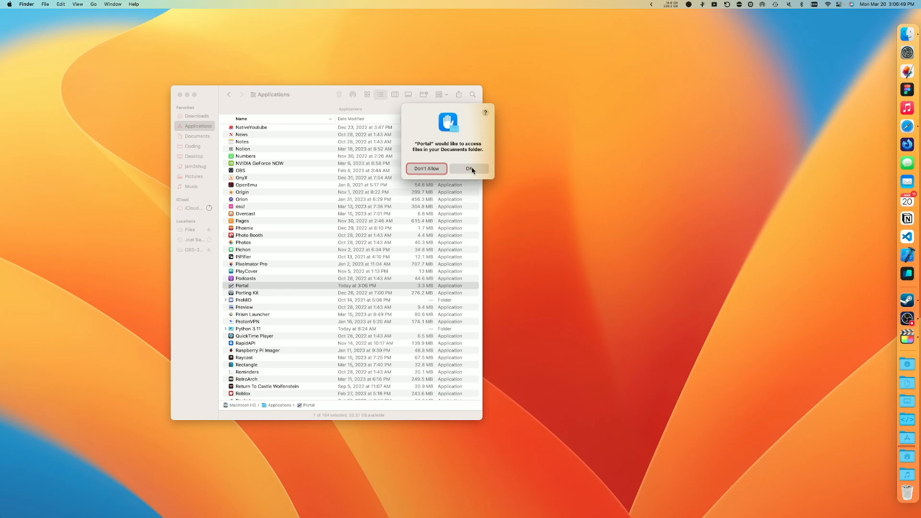
pyautogui.click(469, 168)
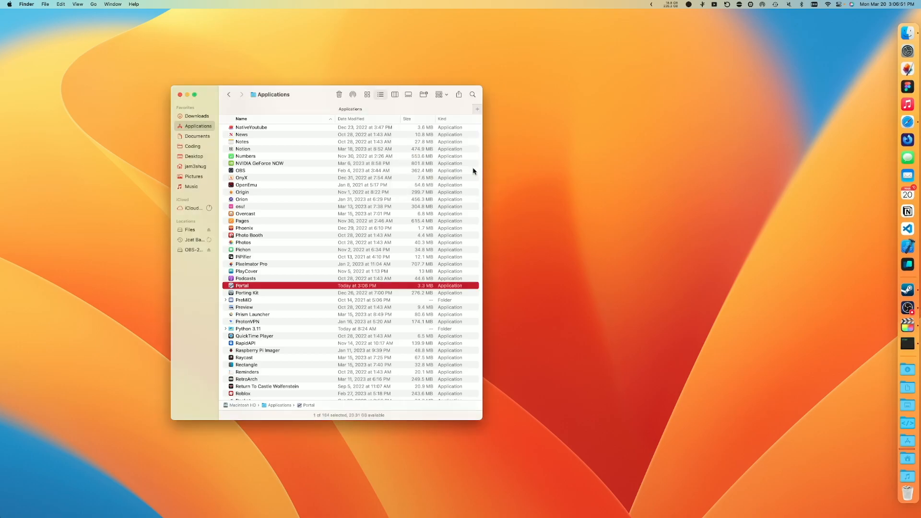
pyautogui.doubleClick(242, 286)
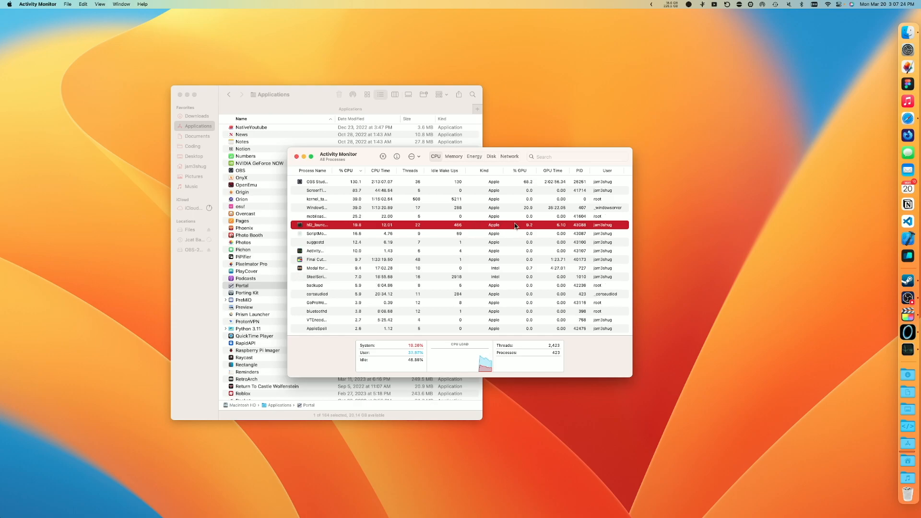
pyautogui.moveTo(903, 353)
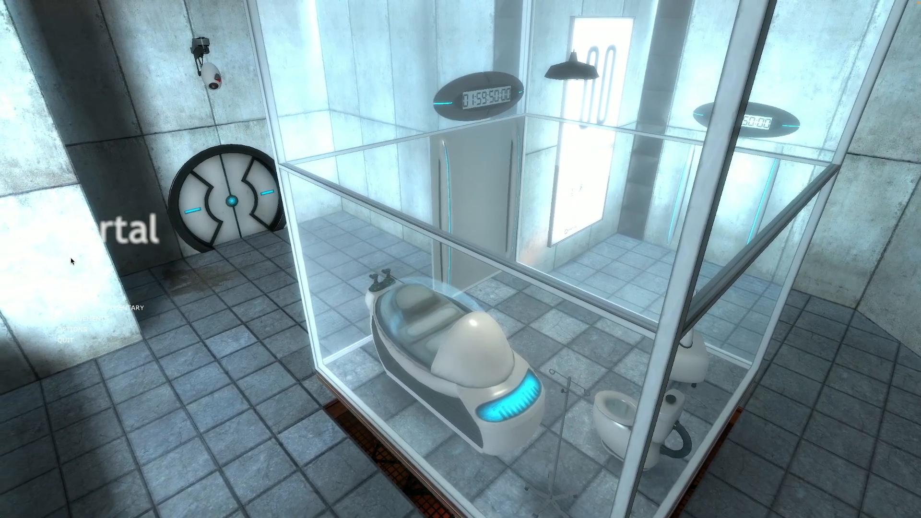
# In Options > Video, choose 1600 × 900 resolution and Run in a window mode
pyautogui.click(71, 329)
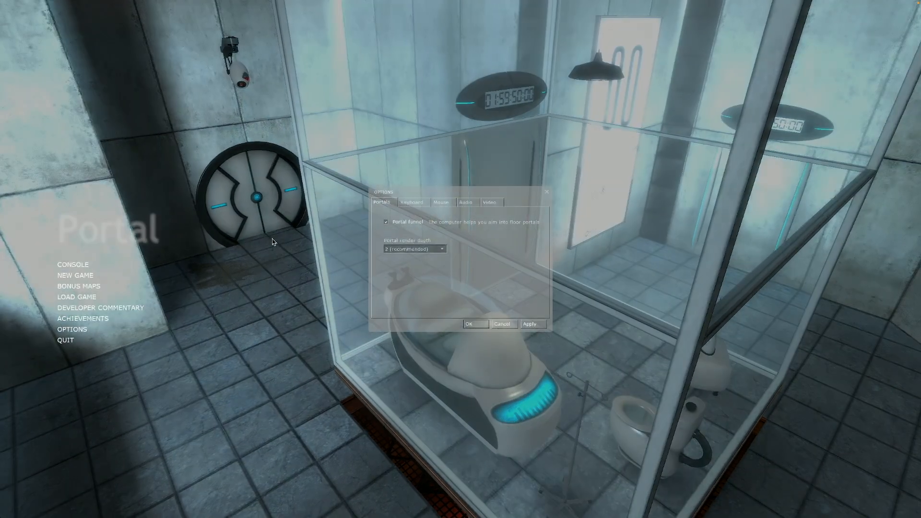
pyautogui.click(490, 202)
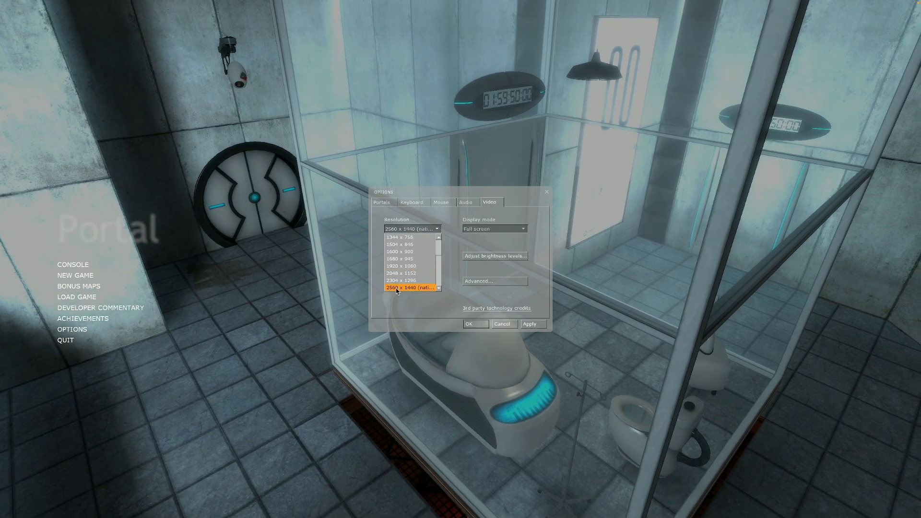
pyautogui.click(402, 251)
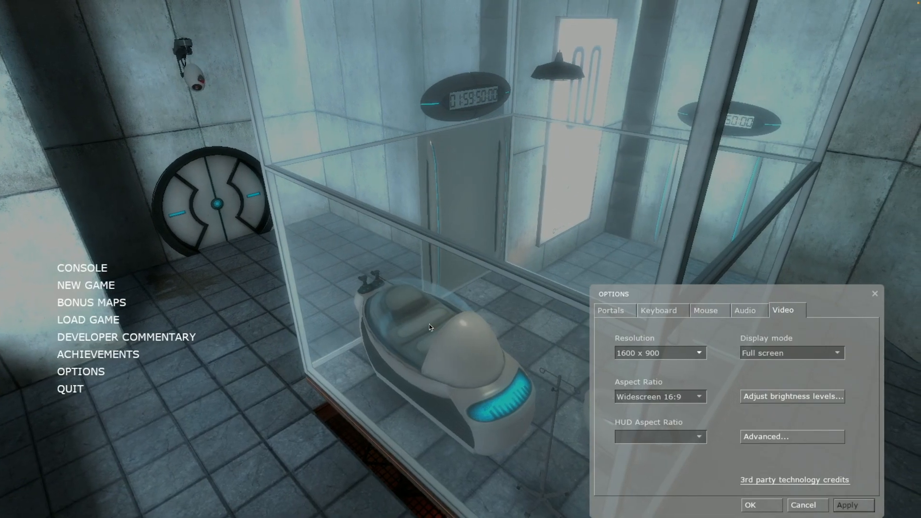
pyautogui.click(791, 353)
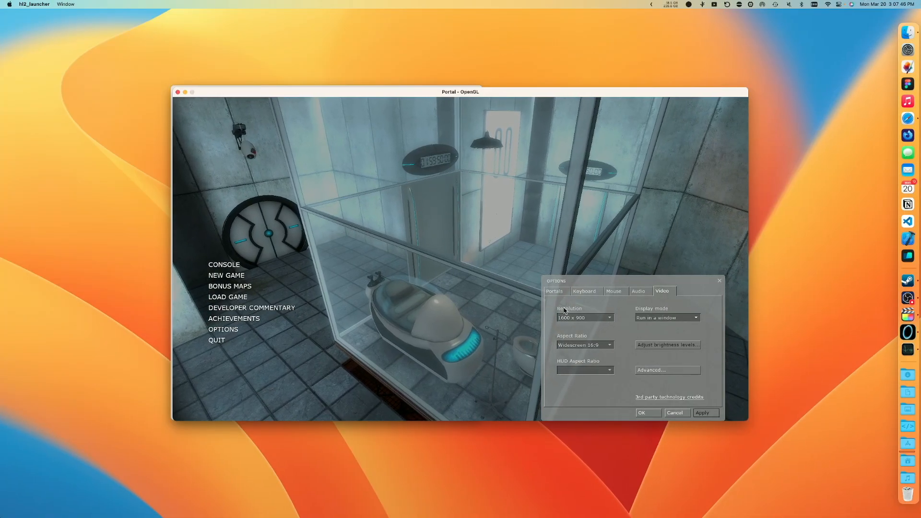
pyautogui.click(583, 317)
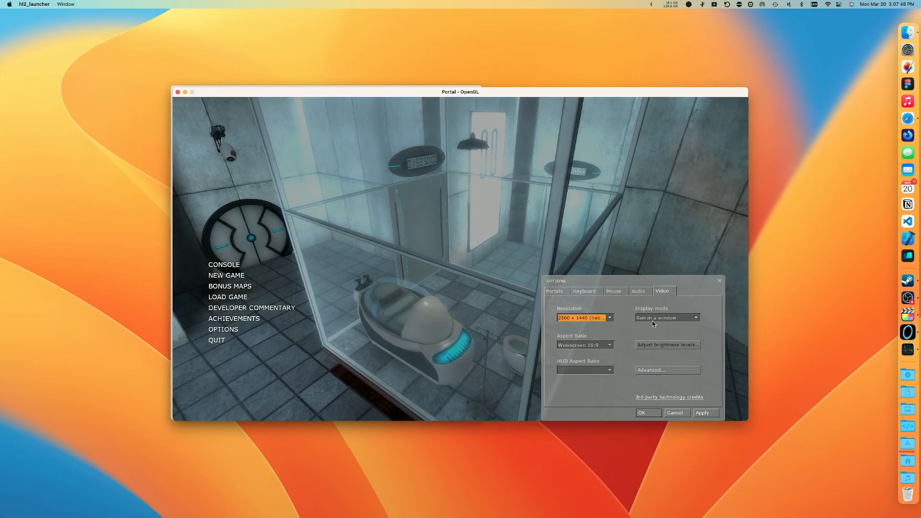